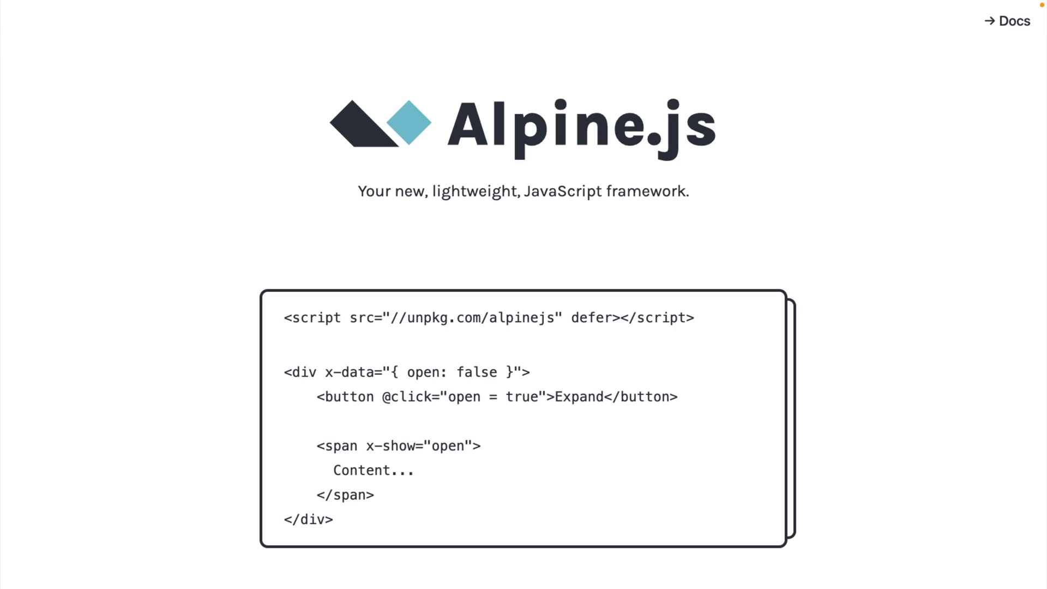
# View the '15 Attributes' examples on the Alpine.js homepage, then switch to the empty index.html.
pyautogui.scroll(-3)
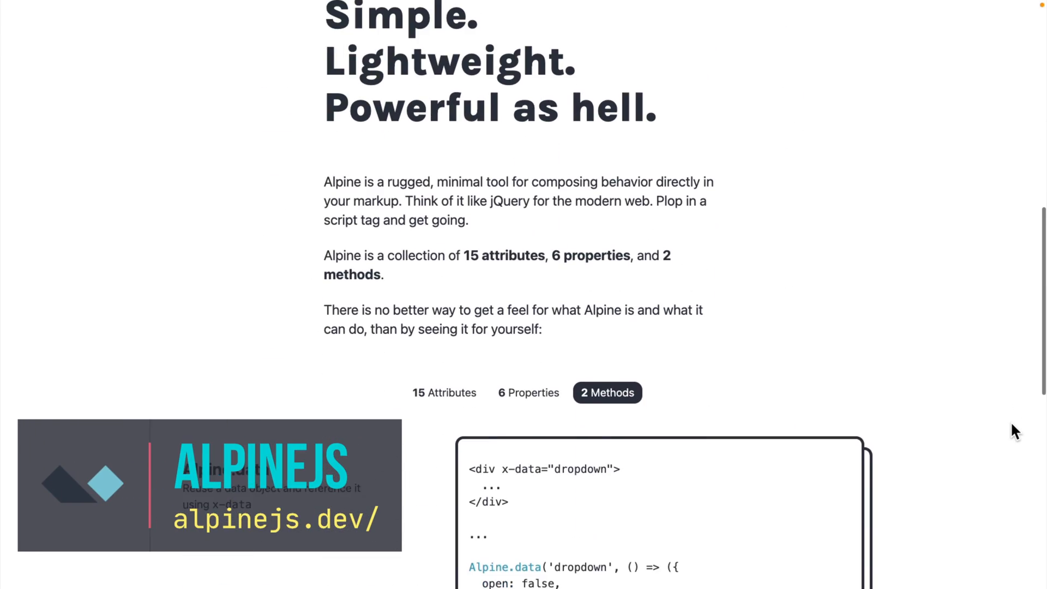
pyautogui.click(444, 393)
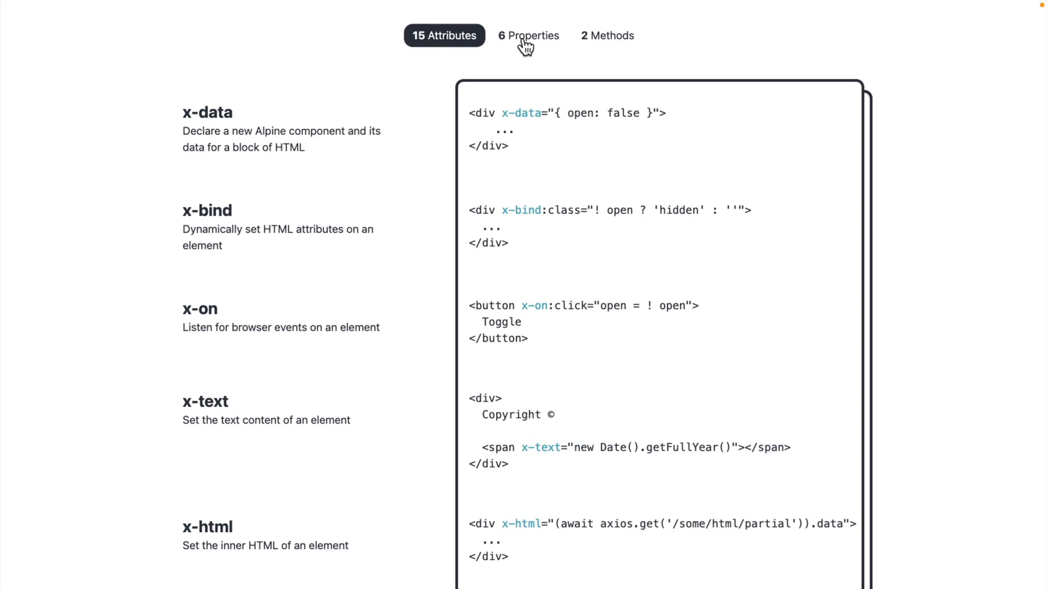
pyautogui.click(606, 35)
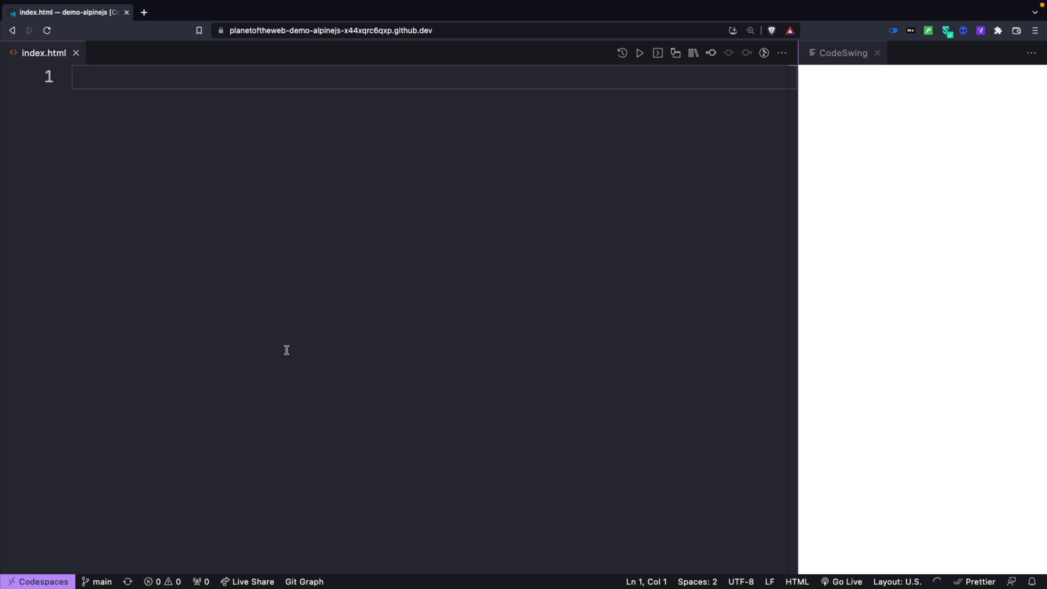
# Create a div with x-data holding name: 'Groceries'.
pyautogui.write('div >')
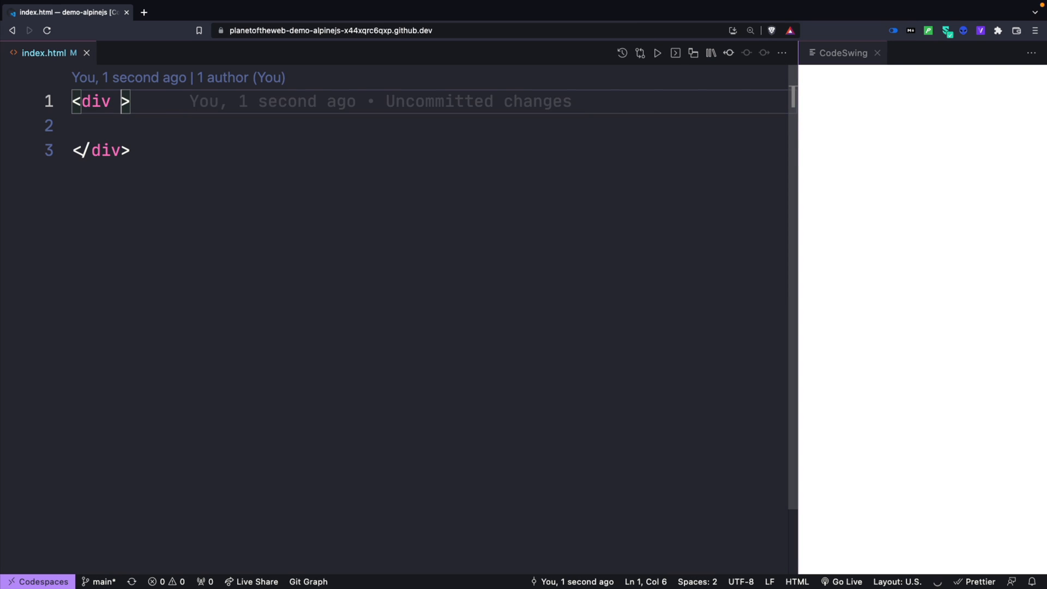
pyautogui.write('x-data=""')
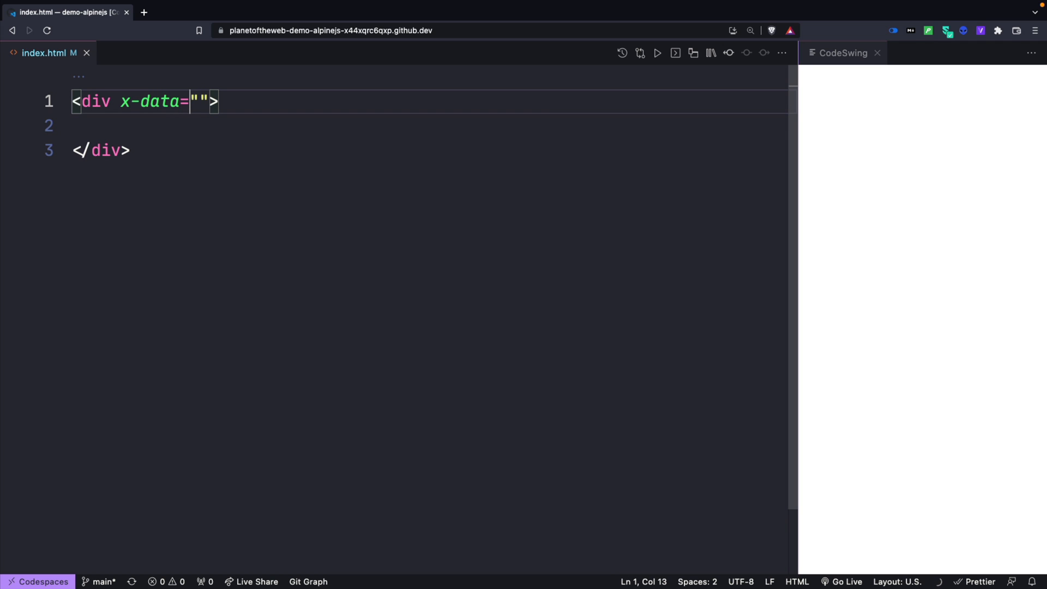
pyautogui.write('{')
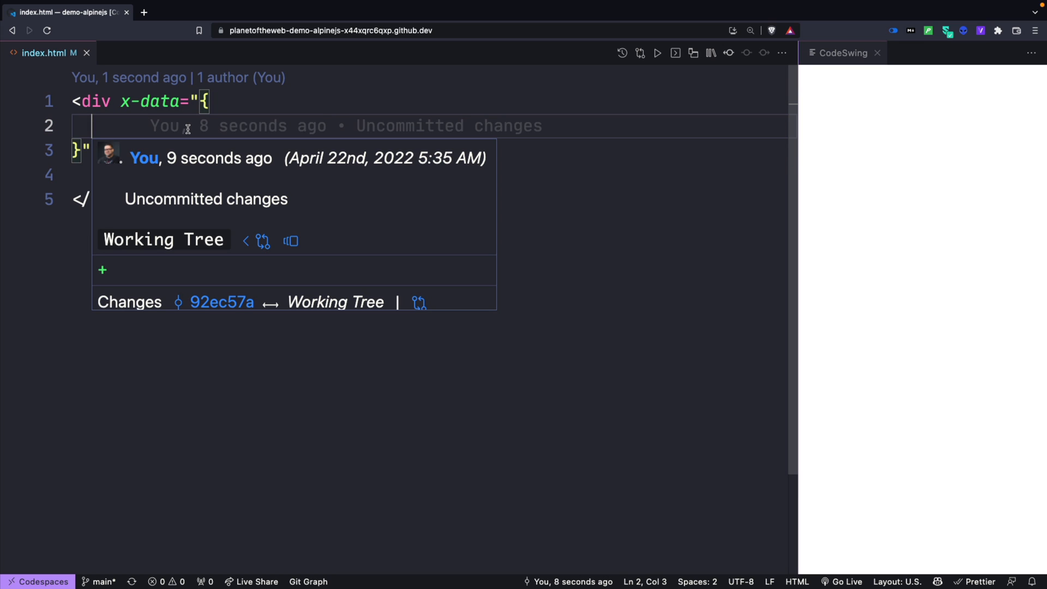
pyautogui.write("name: '',")
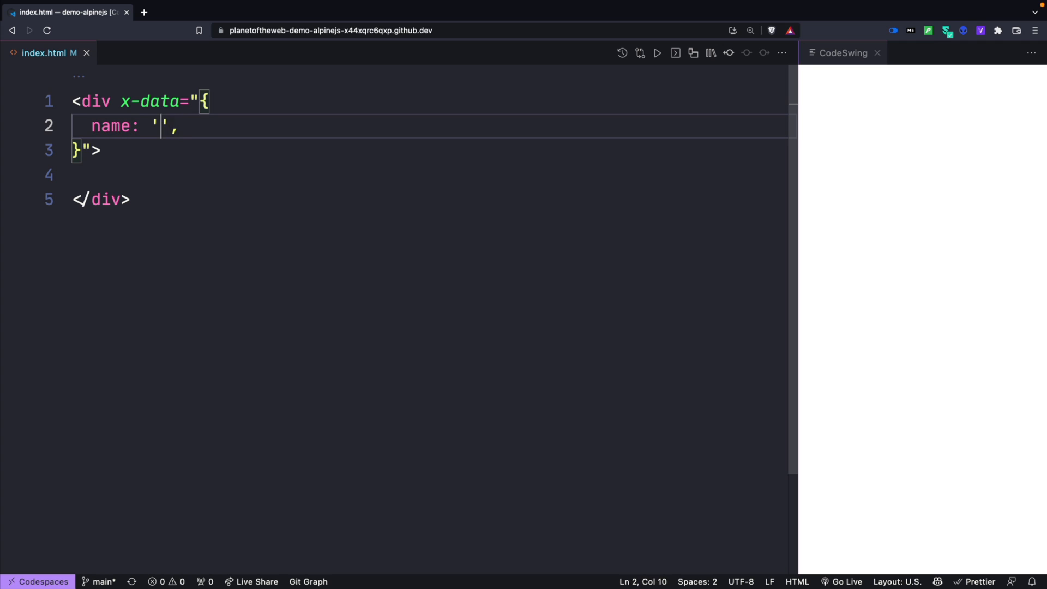
pyautogui.write('Groceries')
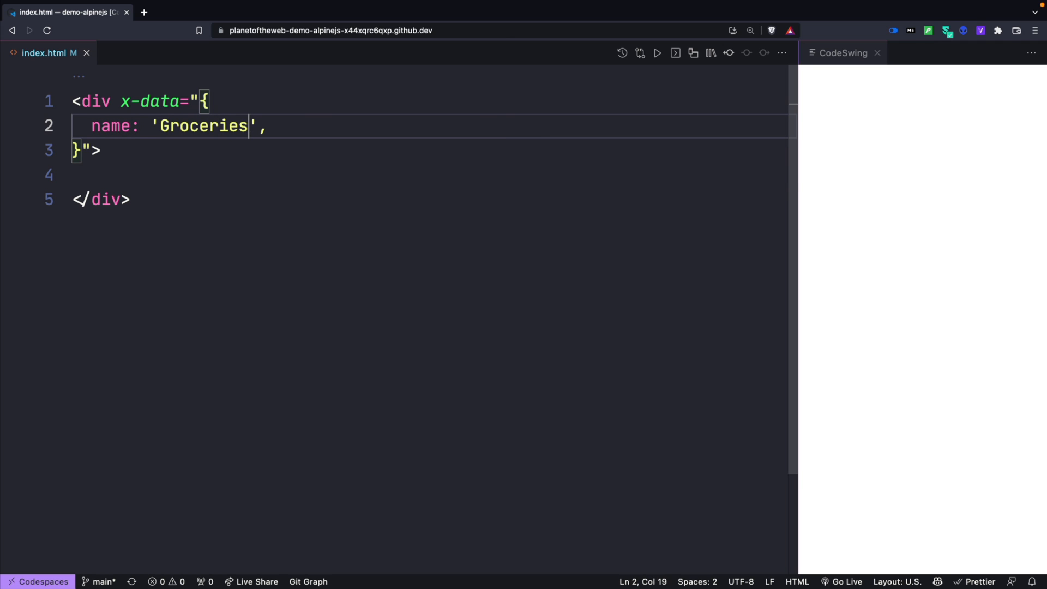
pyautogui.press('Enter')
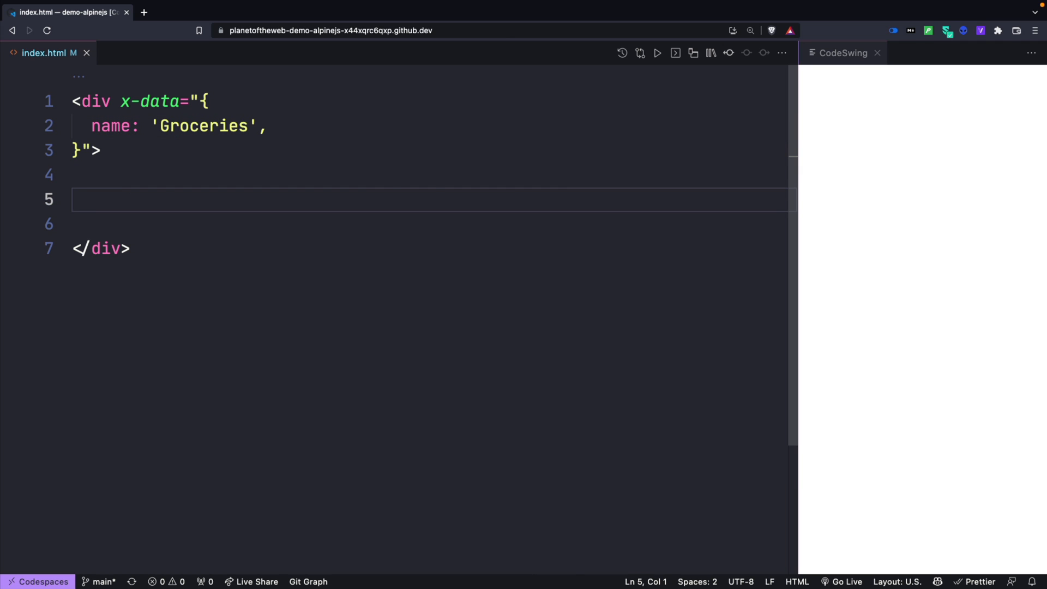
# Add an h1 with x-text="name" so the heading reads Groceries.
pyautogui.write('<h1></h1>')
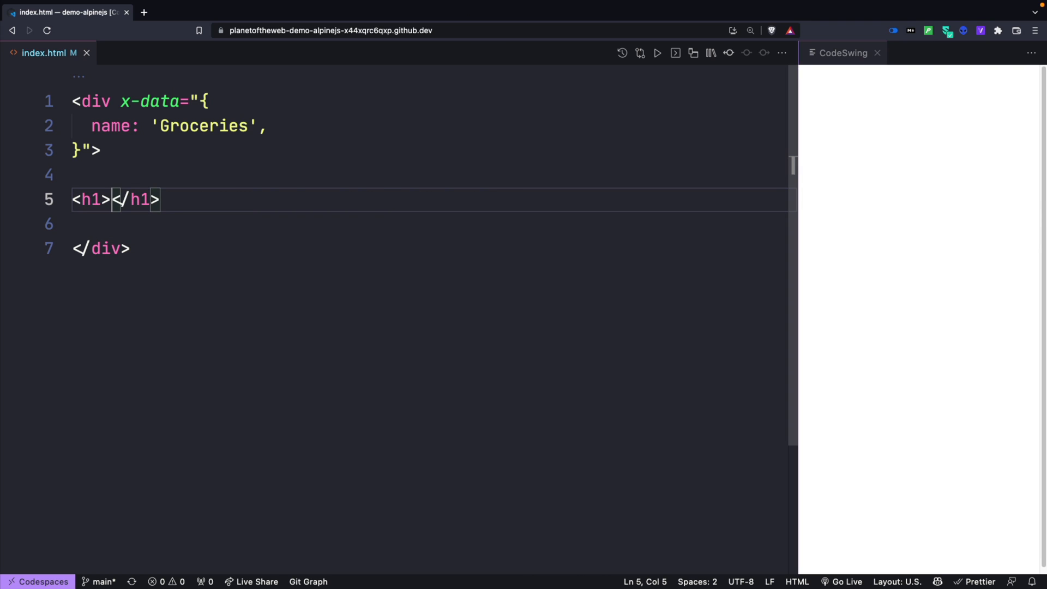
pyautogui.write('x-text="')
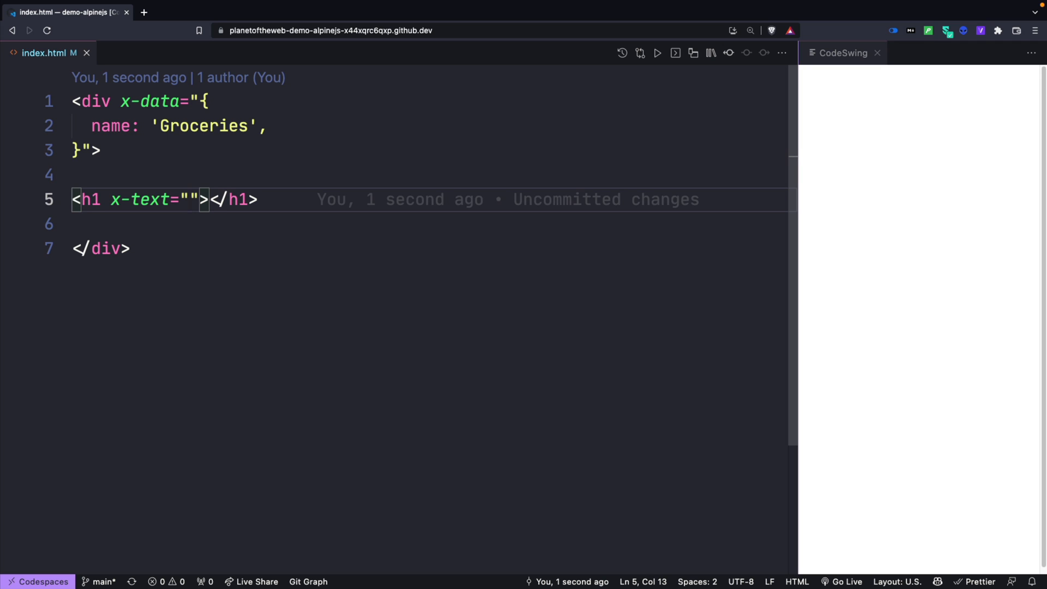
pyautogui.write('name')
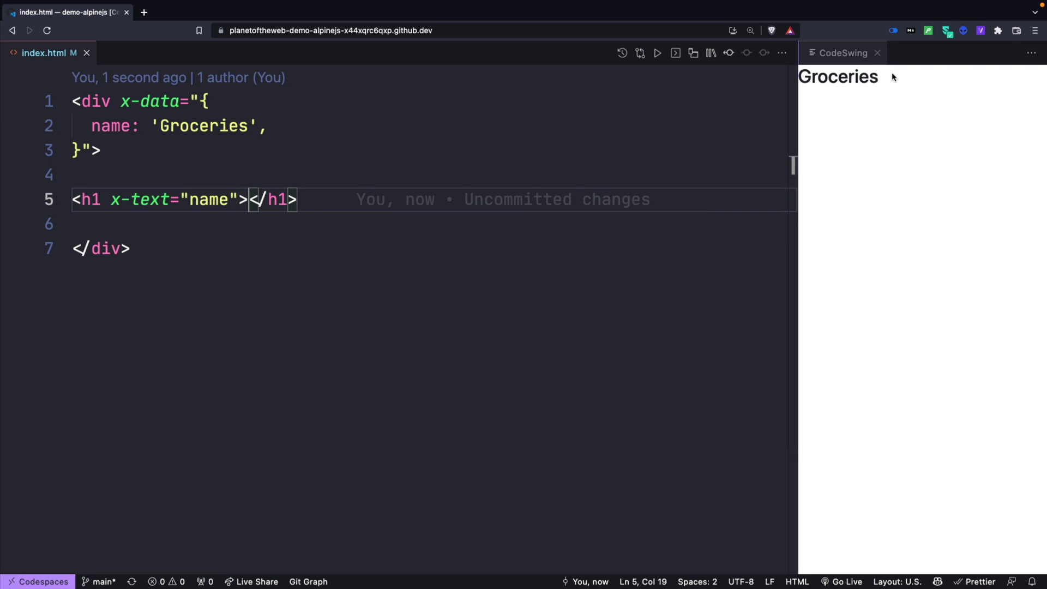
# Give the component div the classes container mt-4.
pyautogui.click(103, 149)
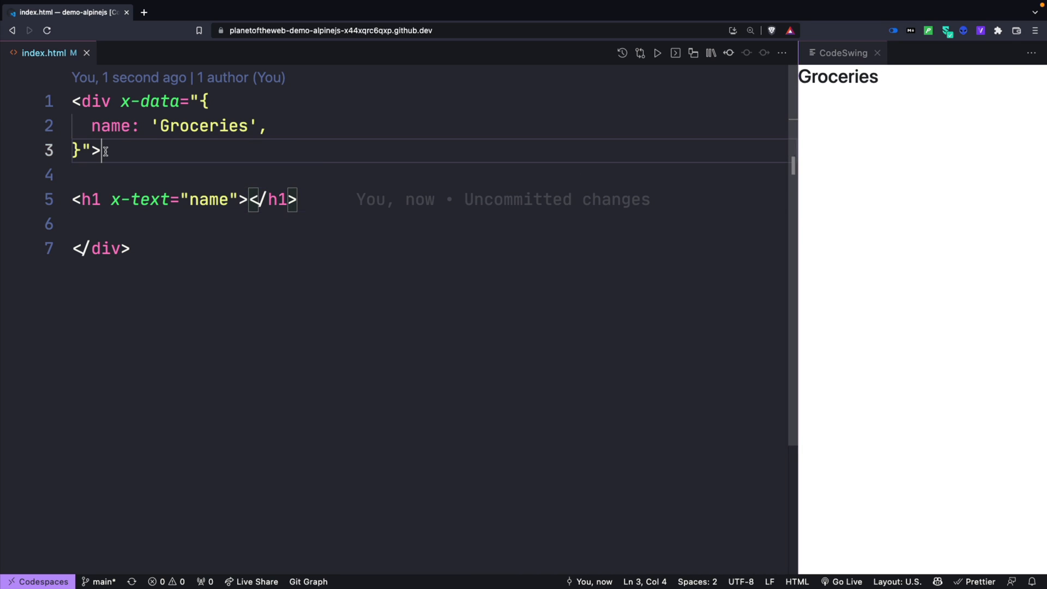
pyautogui.write('class=""')
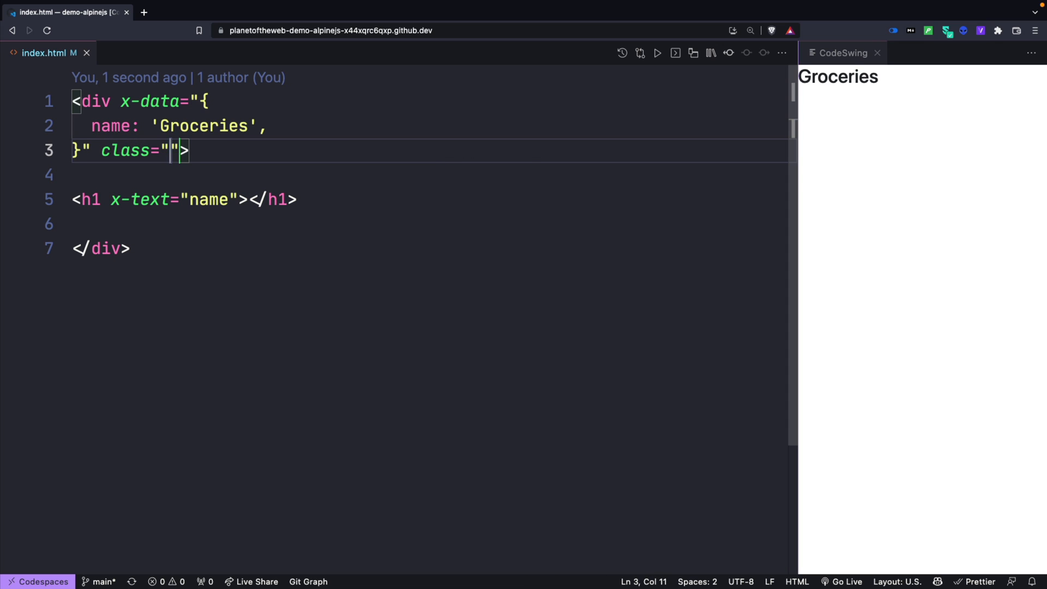
pyautogui.write('container')
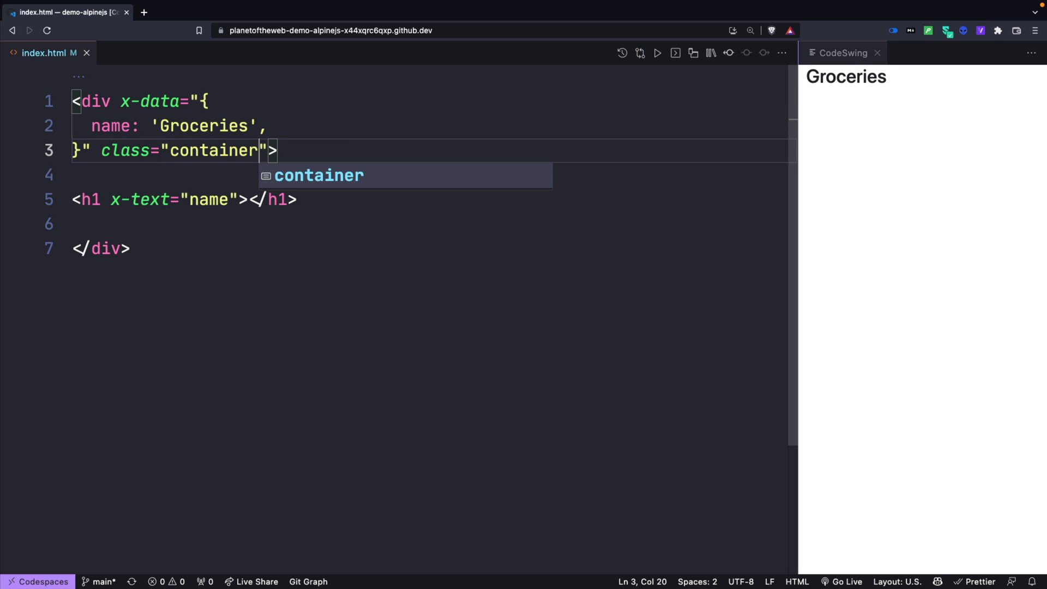
pyautogui.write('m')
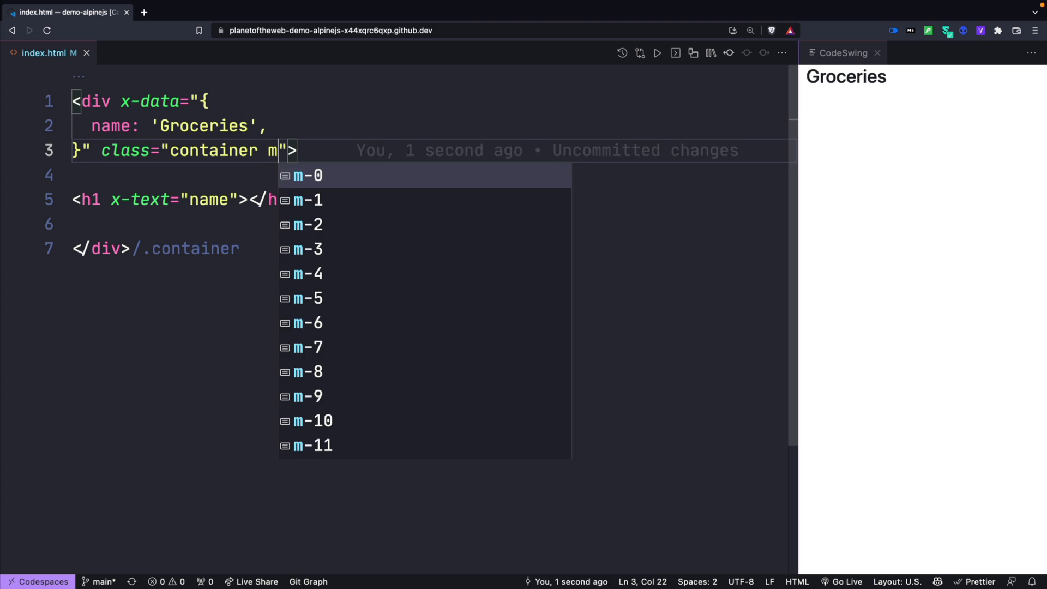
pyautogui.write('t-4')
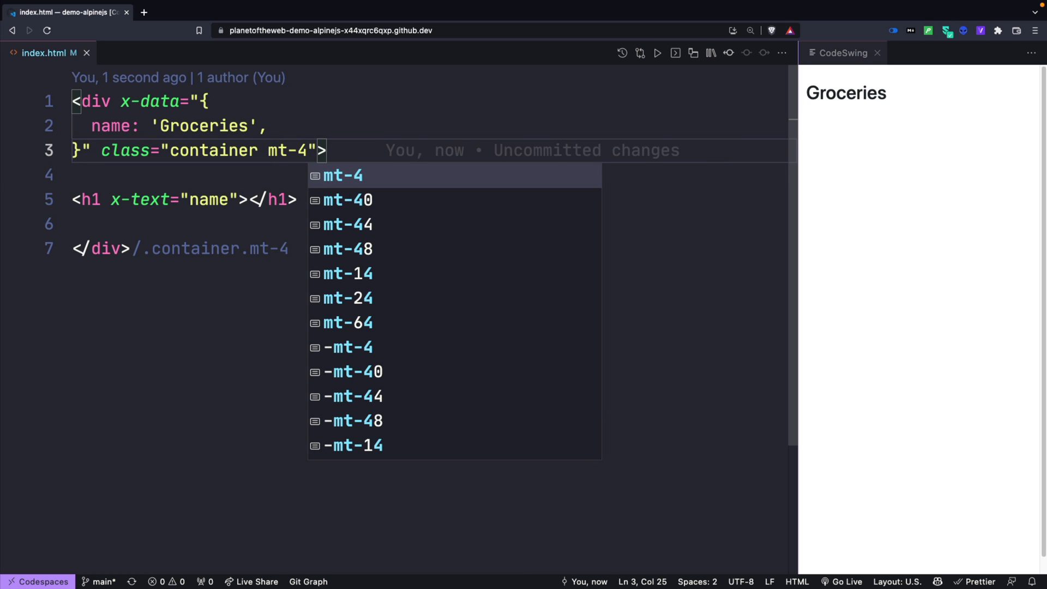
pyautogui.moveTo(120, 215)
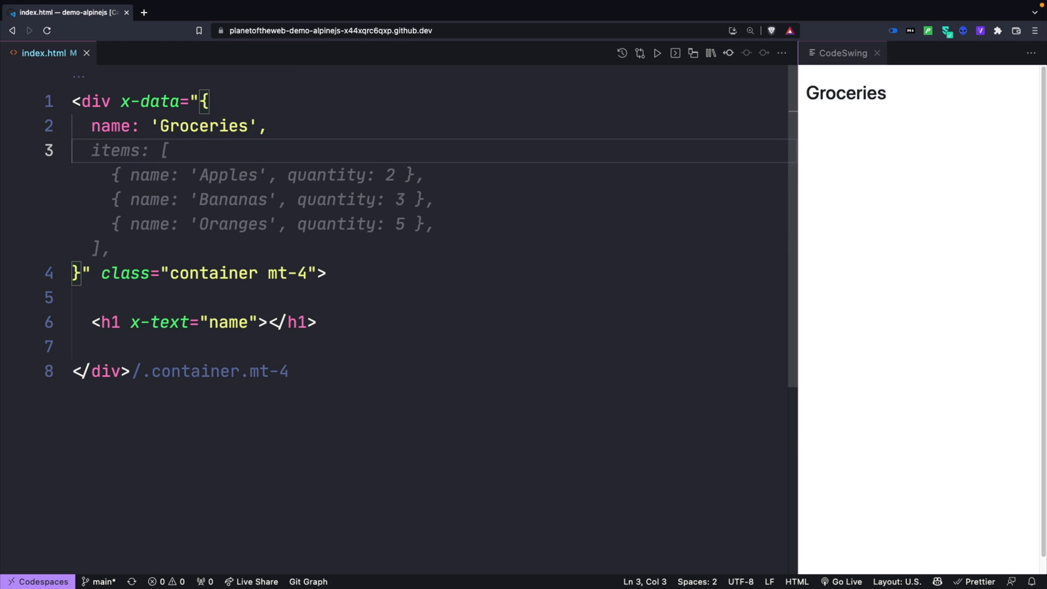
# Add list: ['Grapes', 'Apples', 'Bananas', 'Lemons'] to the x-data object.
pyautogui.write('list: []')
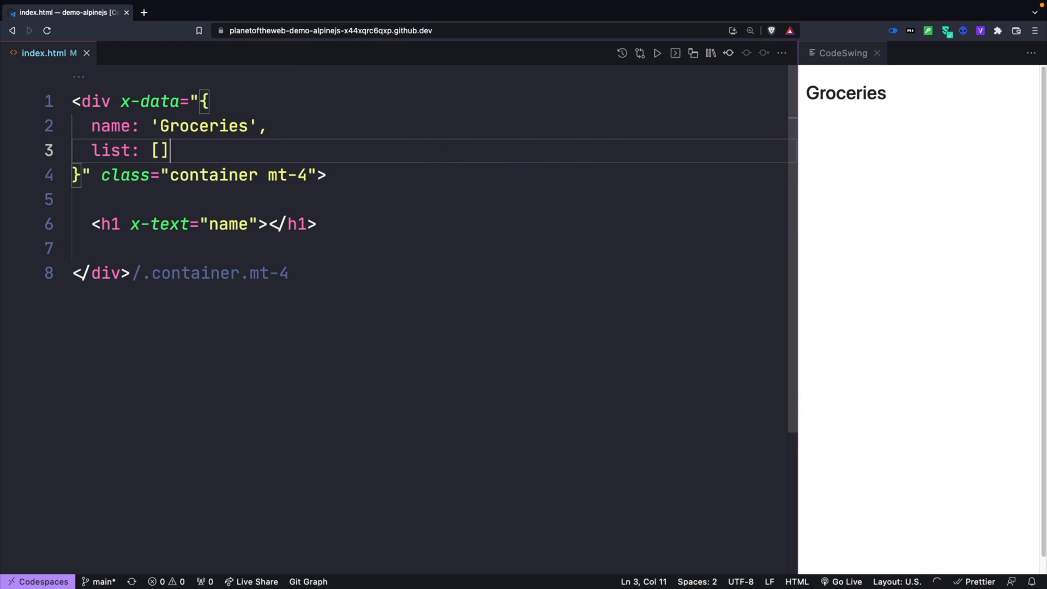
pyautogui.write("''")
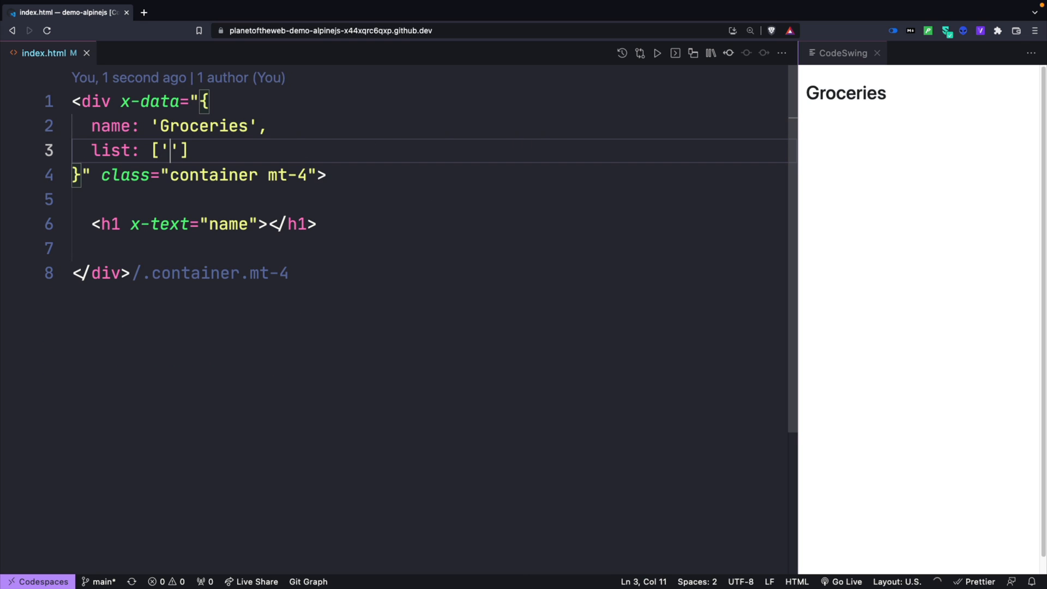
pyautogui.write('Grapes')
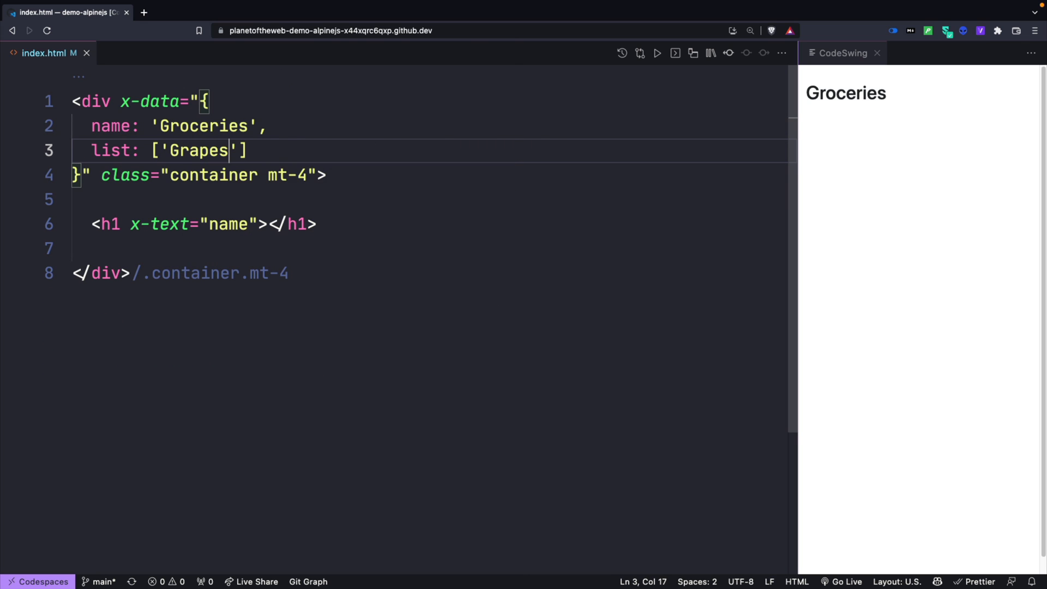
pyautogui.write(", 'Apples', 'Banana")
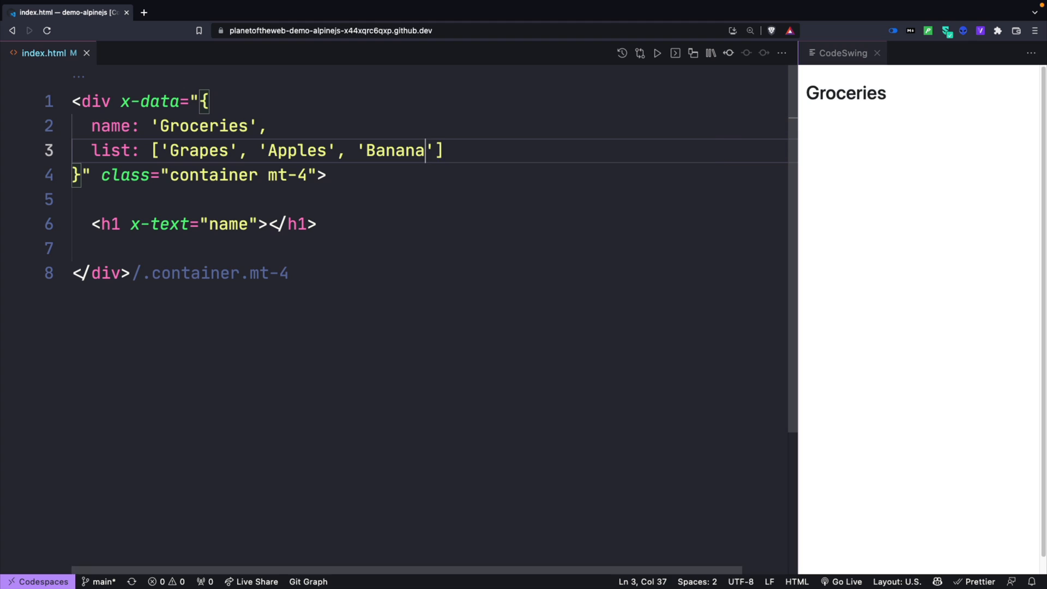
pyautogui.write("s, 'Lemons'")
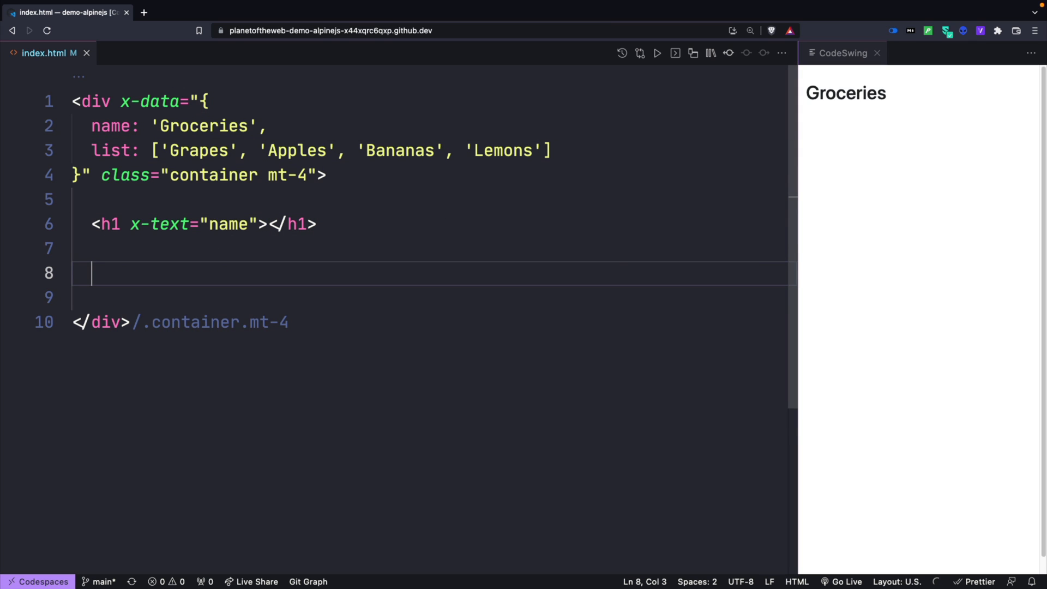
# Add a ul list group containing a template with x-for="item in list".
pyautogui.write('ul')
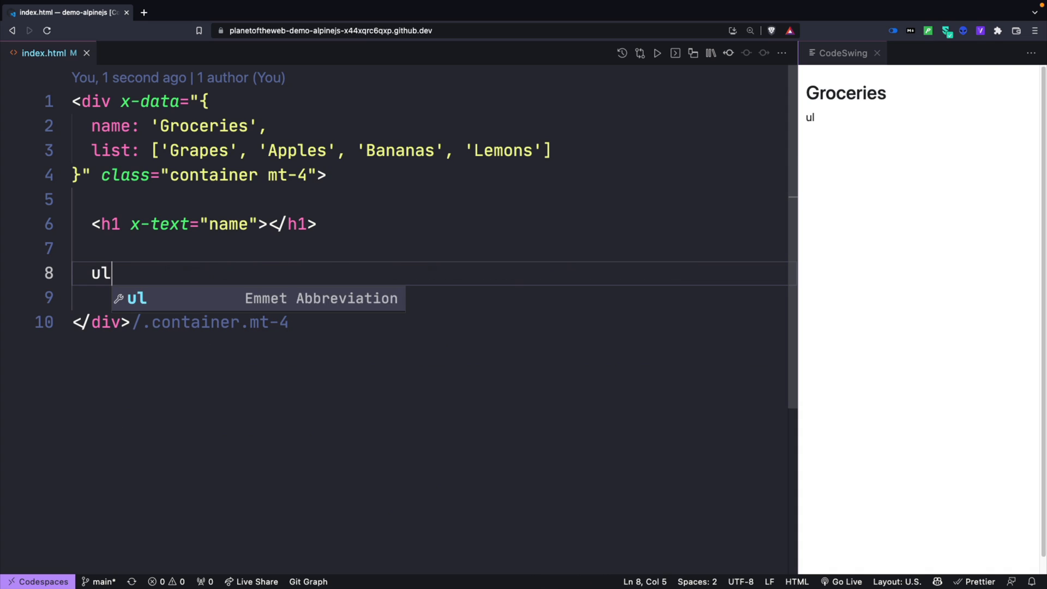
pyautogui.press('Tab')
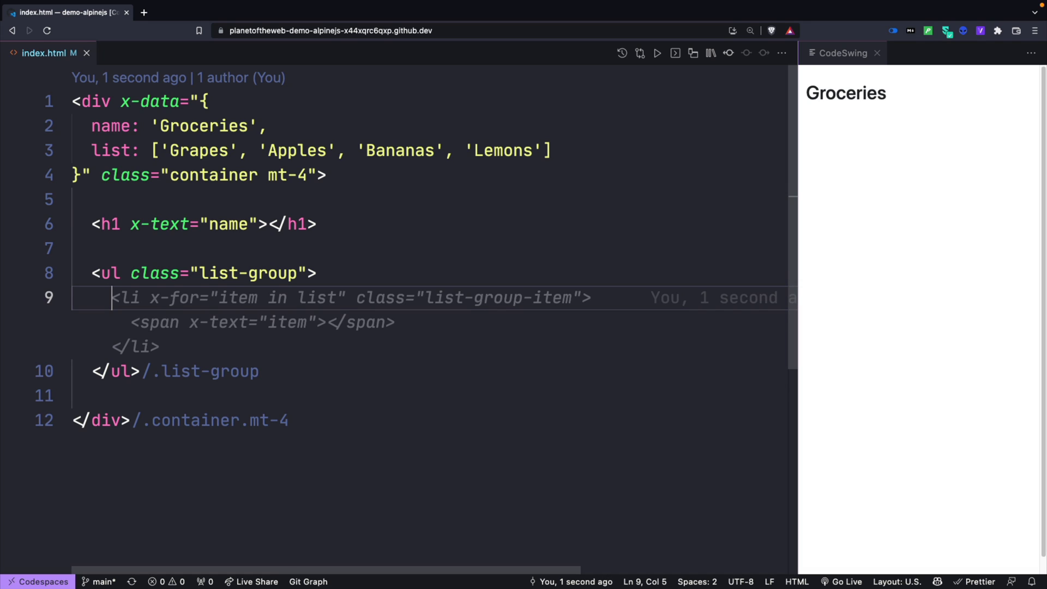
pyautogui.write('<templae')
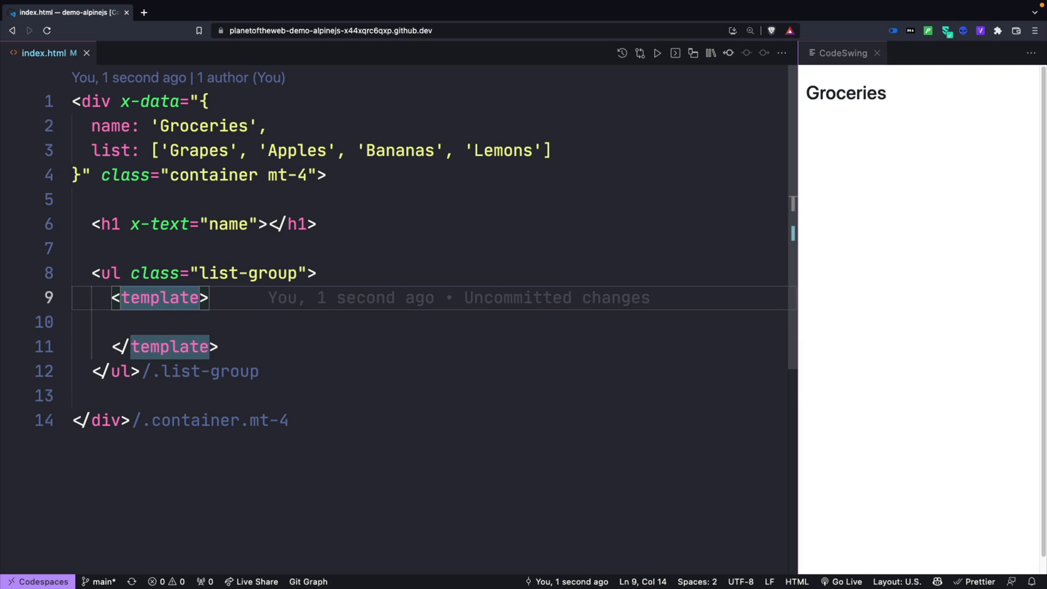
pyautogui.write('x-')
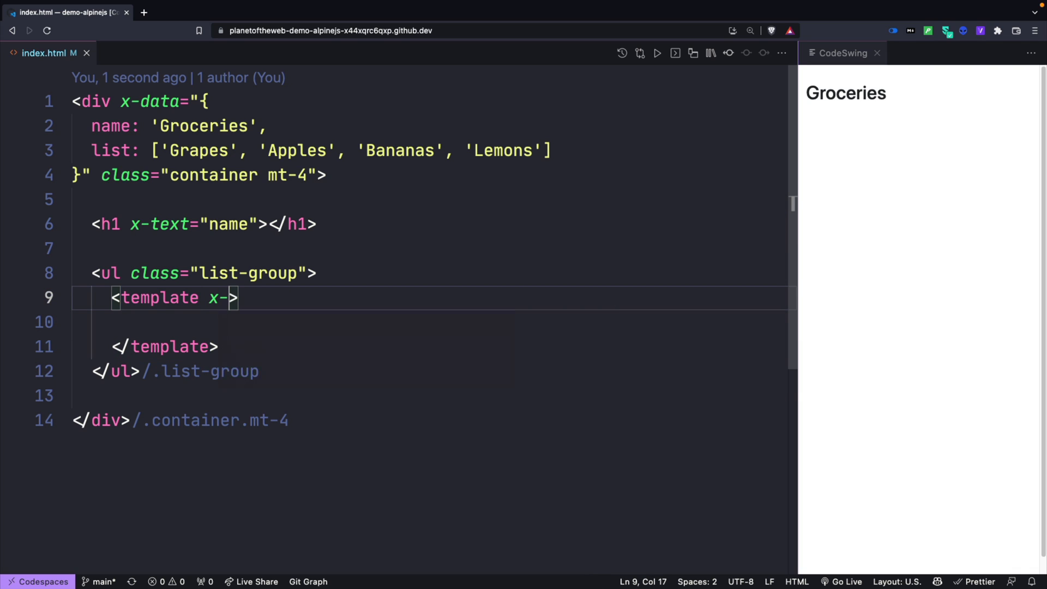
pyautogui.write('for=""')
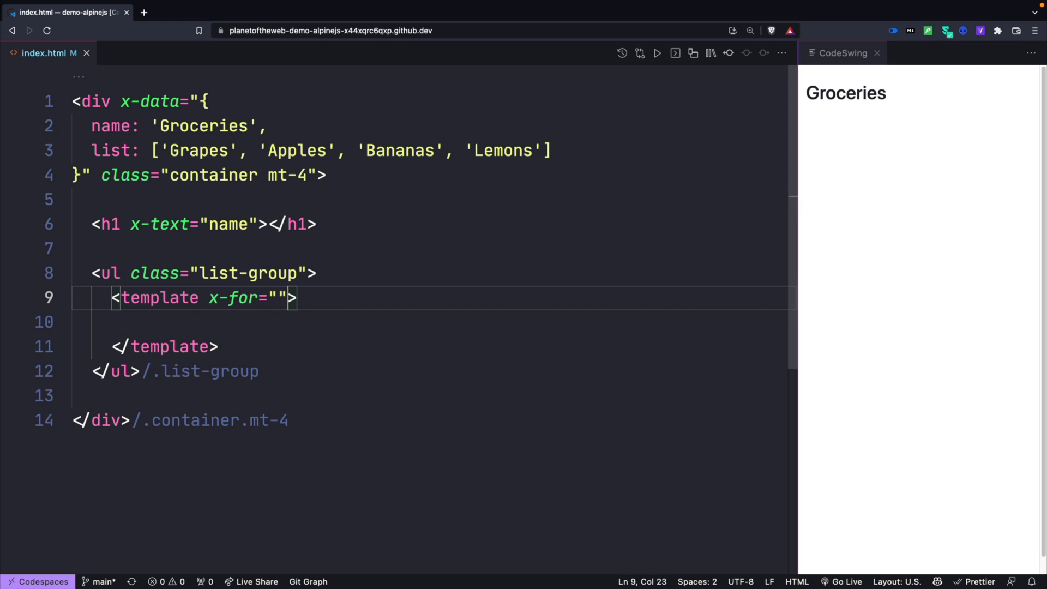
pyautogui.write('item in list')
pyautogui.click(431, 322)
pyautogui.write('<li class="l">')
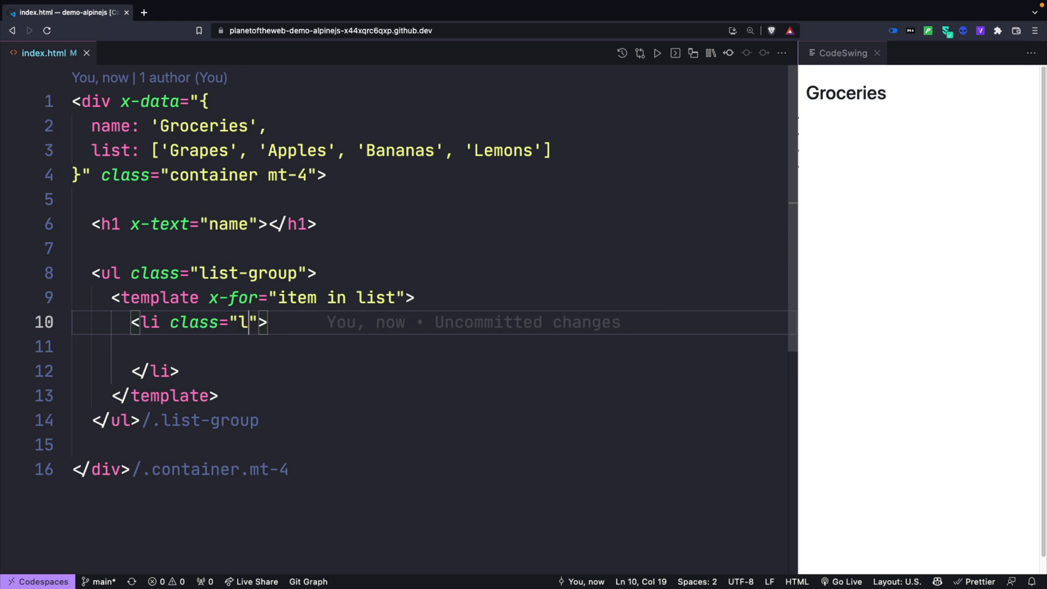
# Render each item as an li.list-group-item with a span x-text="item", plus a text input.
pyautogui.write('ist-group-item')
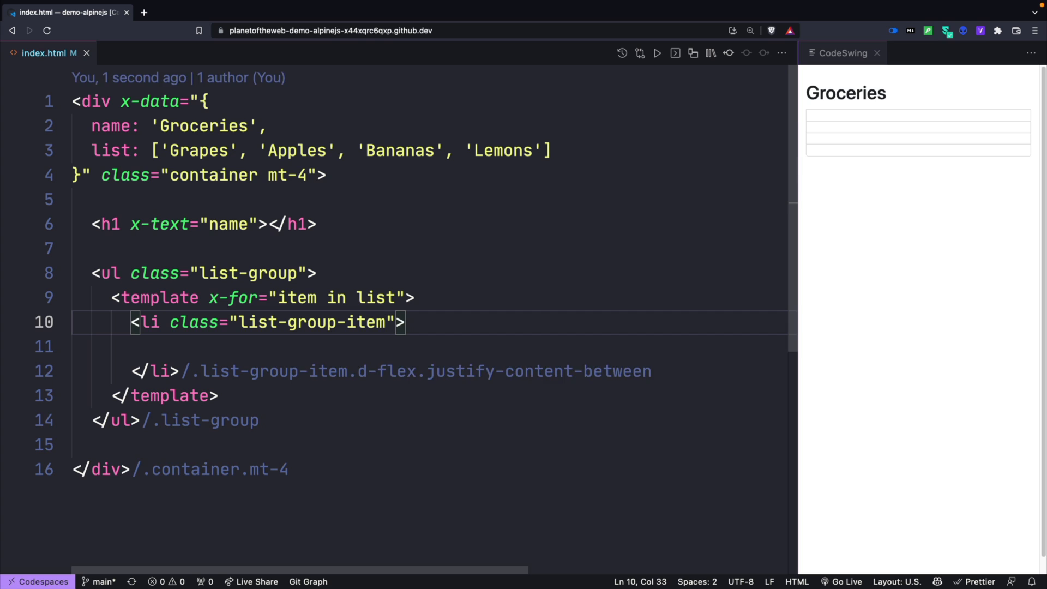
pyautogui.write('<span x-text="item"></span>')
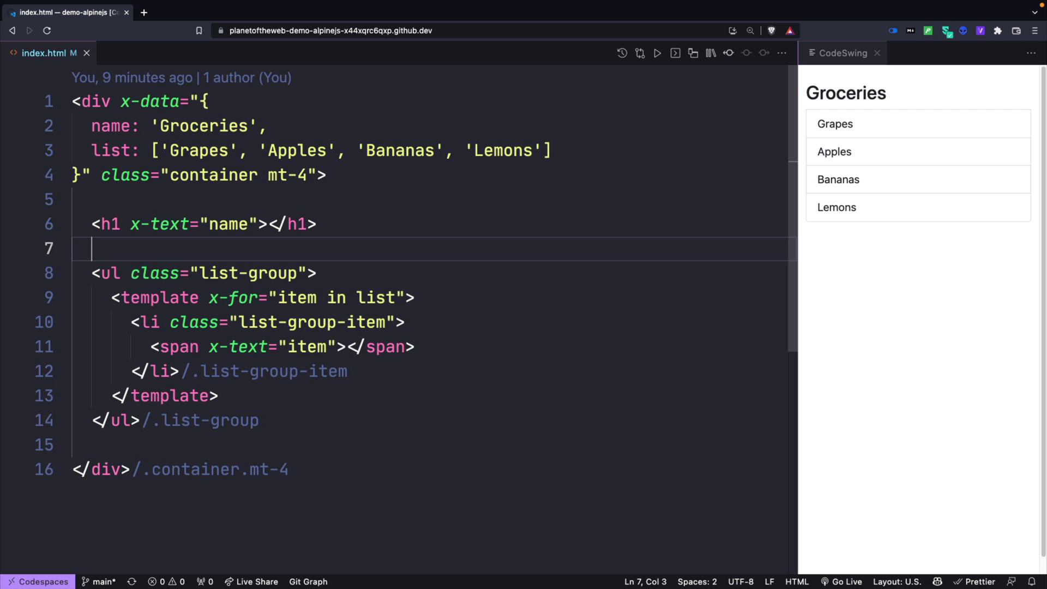
pyautogui.write('<input type="text">')
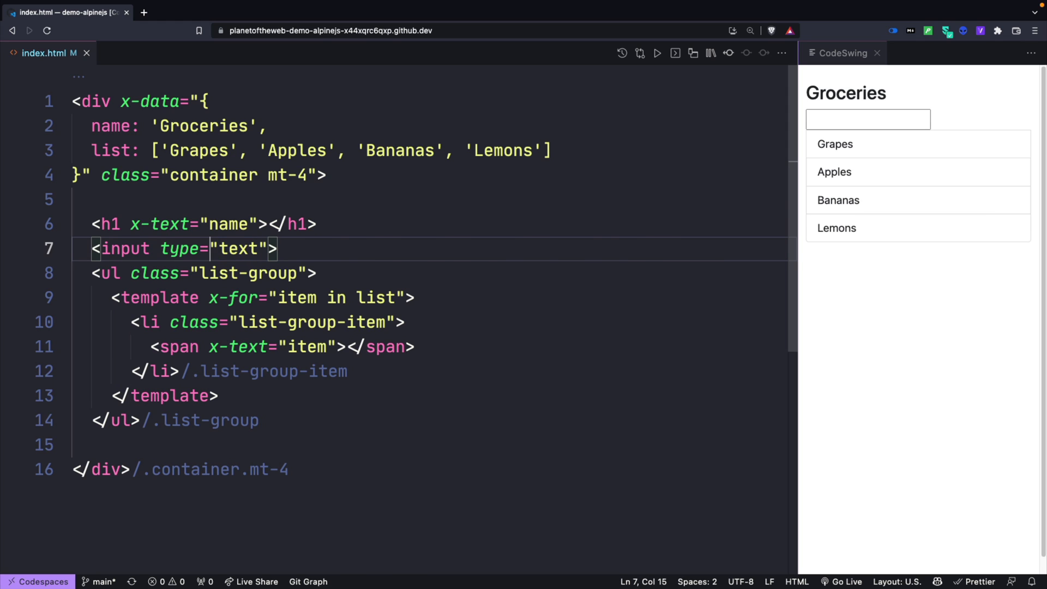
# Bind the input with x-model="current" and add current: '' to the data, starting a wrapper div.
pyautogui.write('x-model="current')
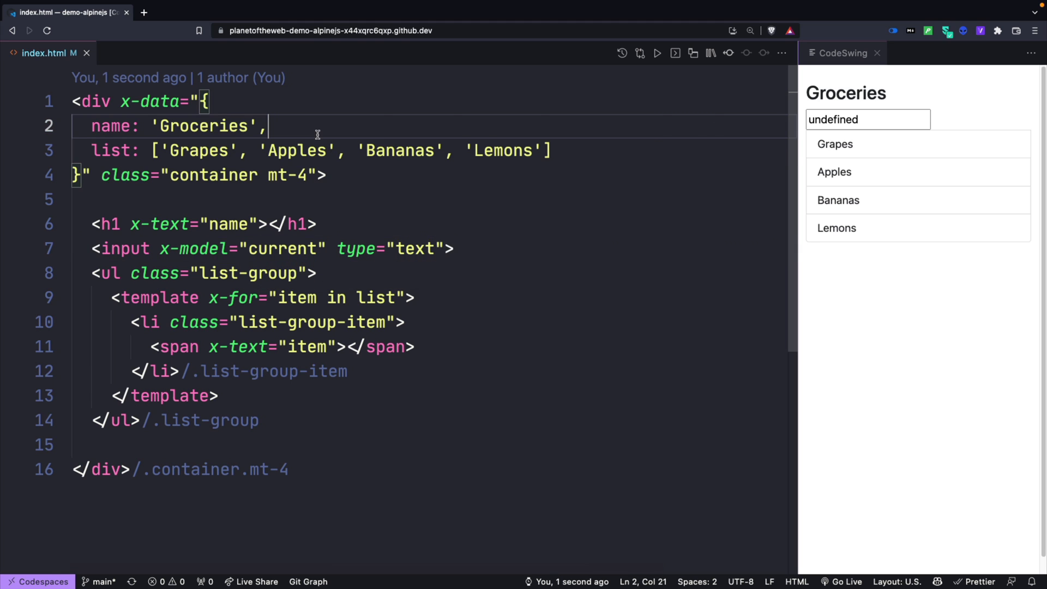
pyautogui.write("current: ''")
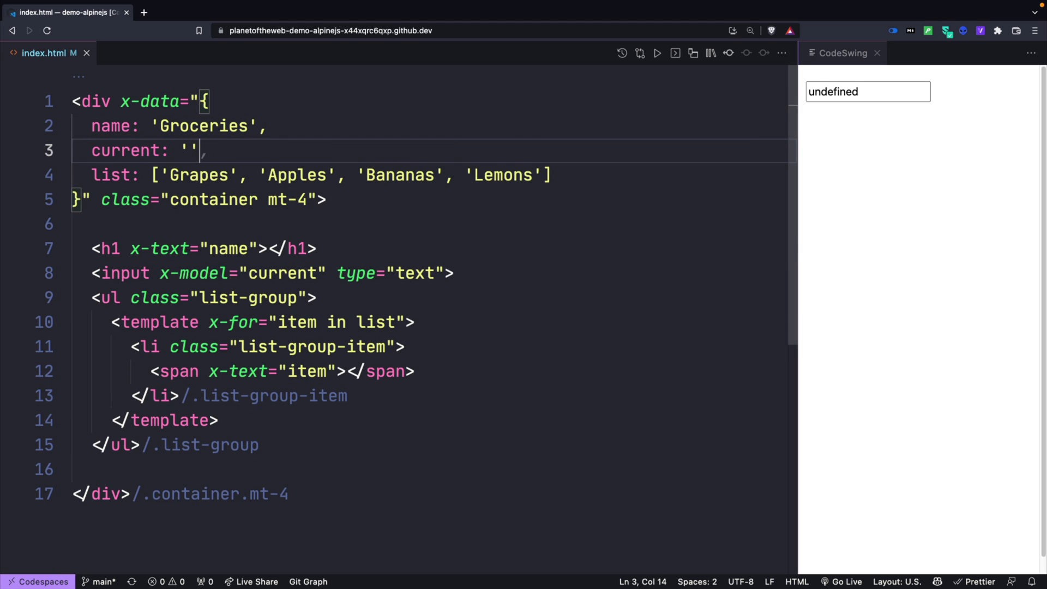
pyautogui.write('div></div>')
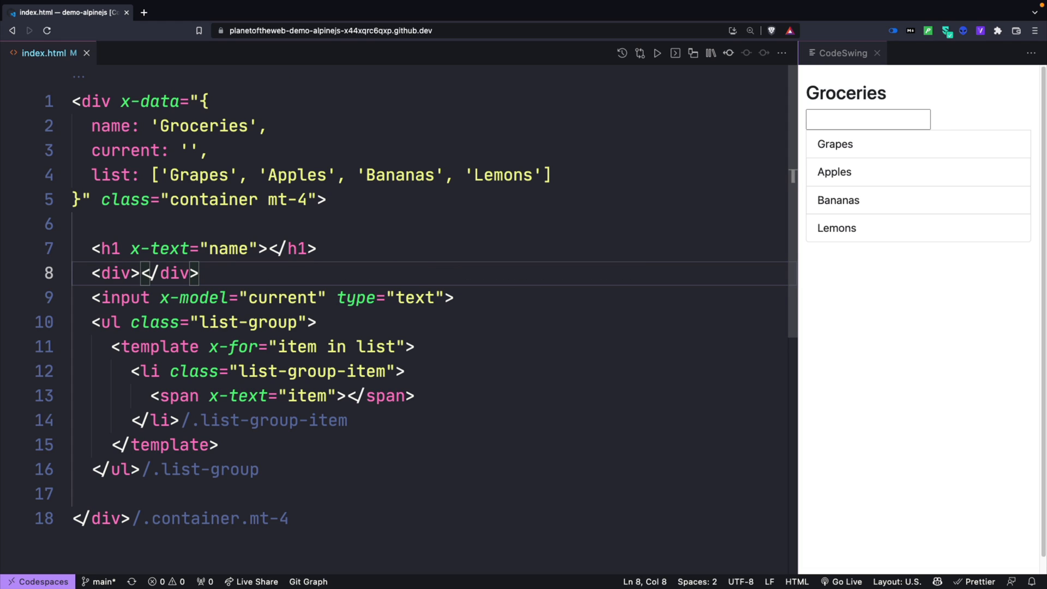
# Wrap the input in an input-group with a btn-primary 'add' button and form-control styling.
pyautogui.write('class="input-group mb-3">')
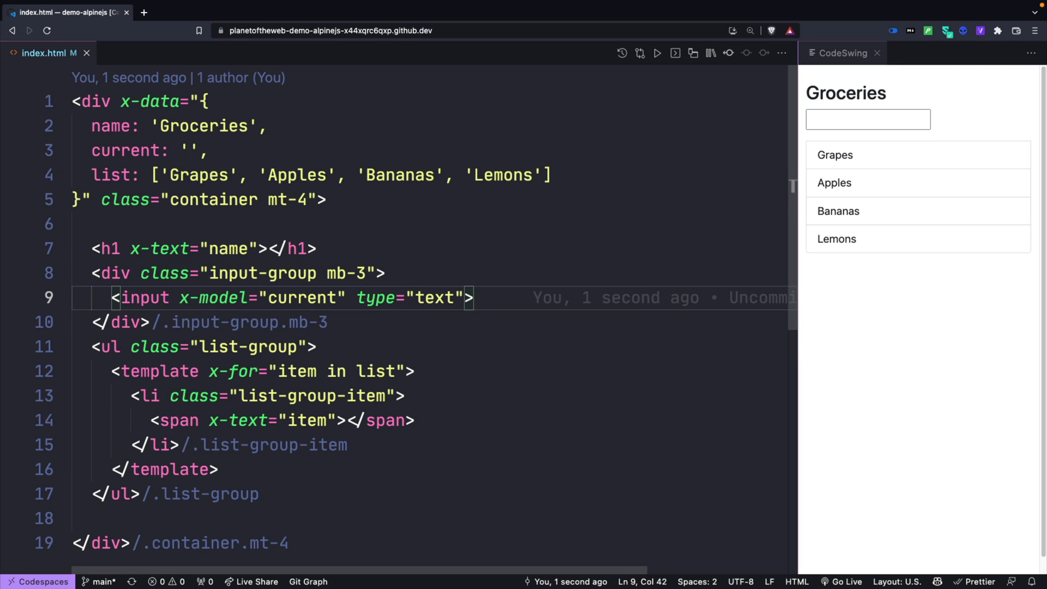
pyautogui.write('button class="btn btn-prim">')
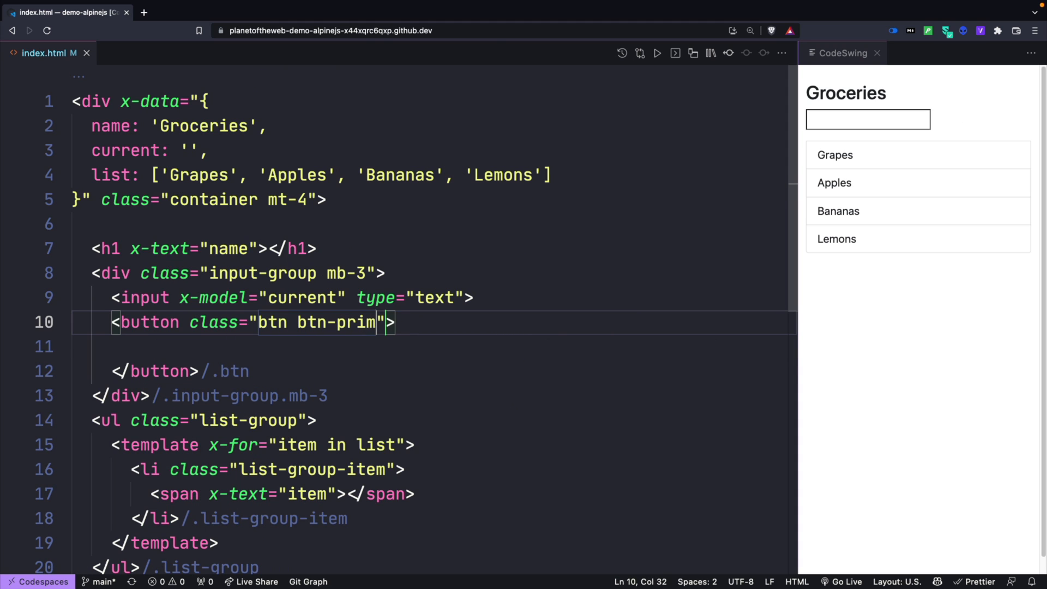
pyautogui.write('add')
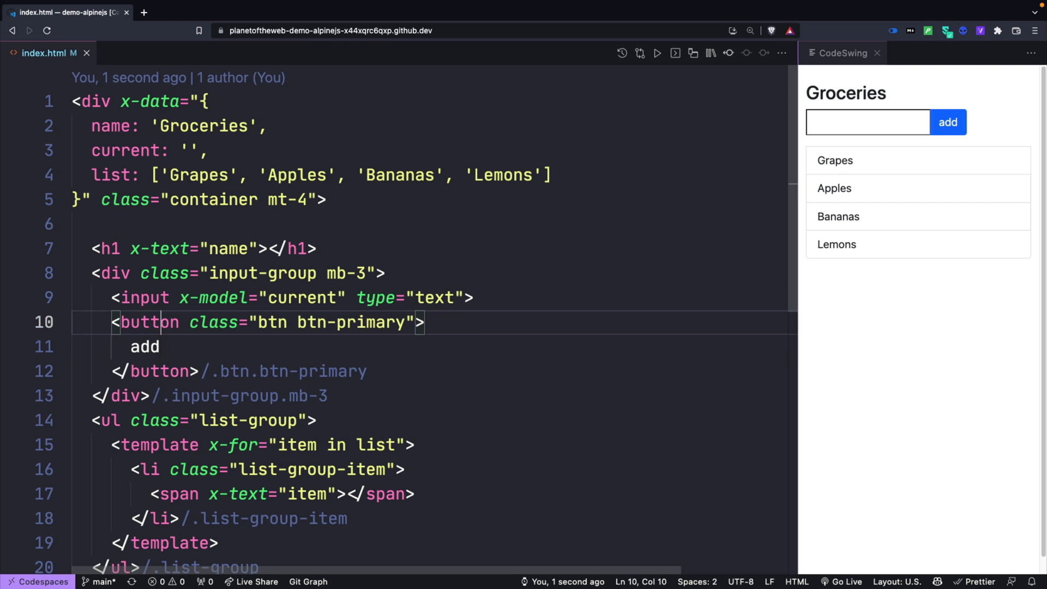
pyautogui.write('class="form-control"')
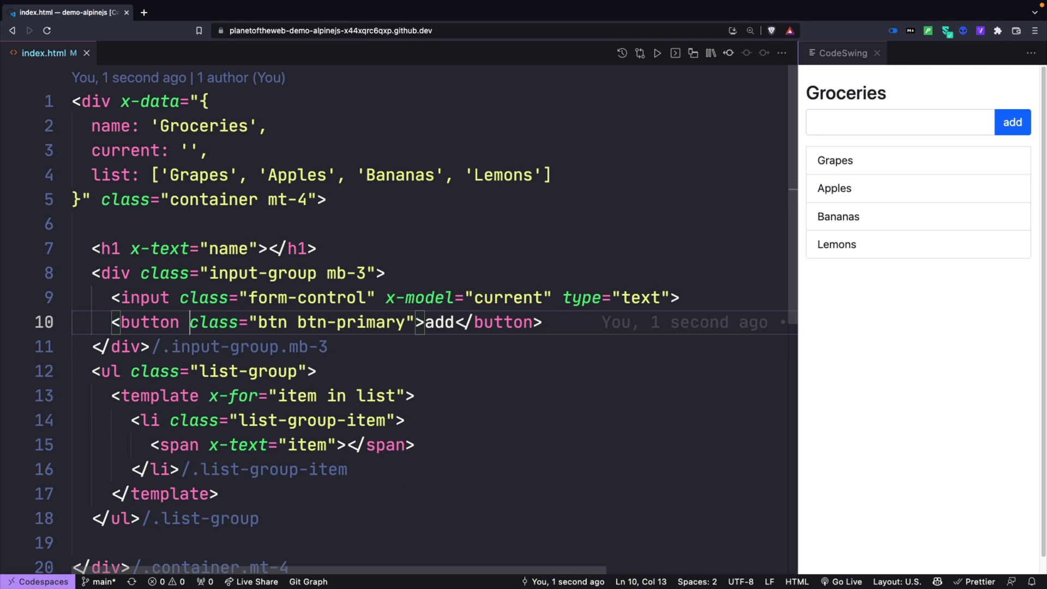
# Wire x-on:click="add" to push current onto the list, testing by adding Strawberries.
pyautogui.write('x=')
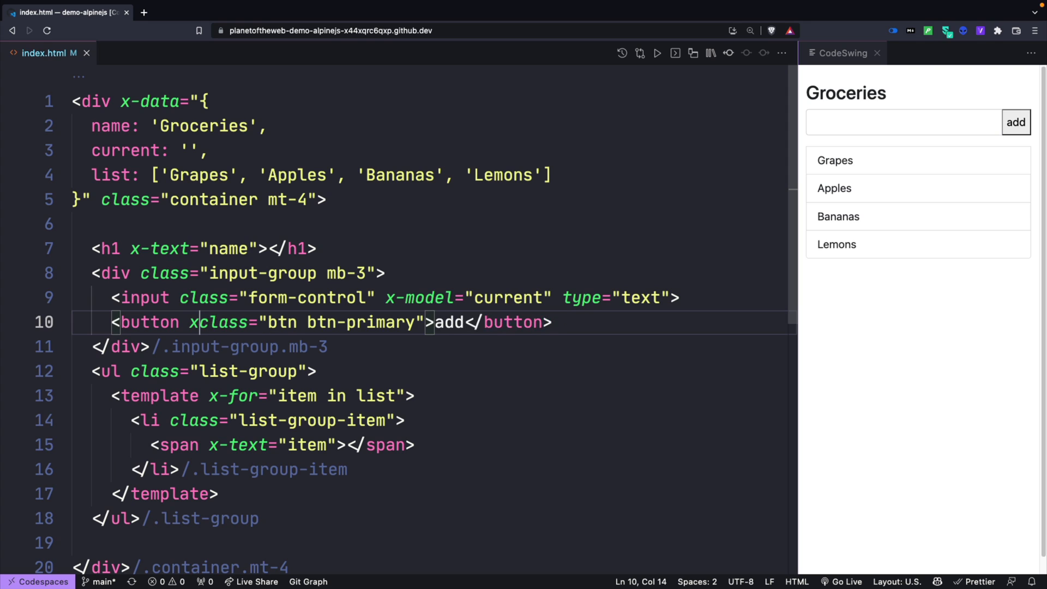
pyautogui.write('-on:')
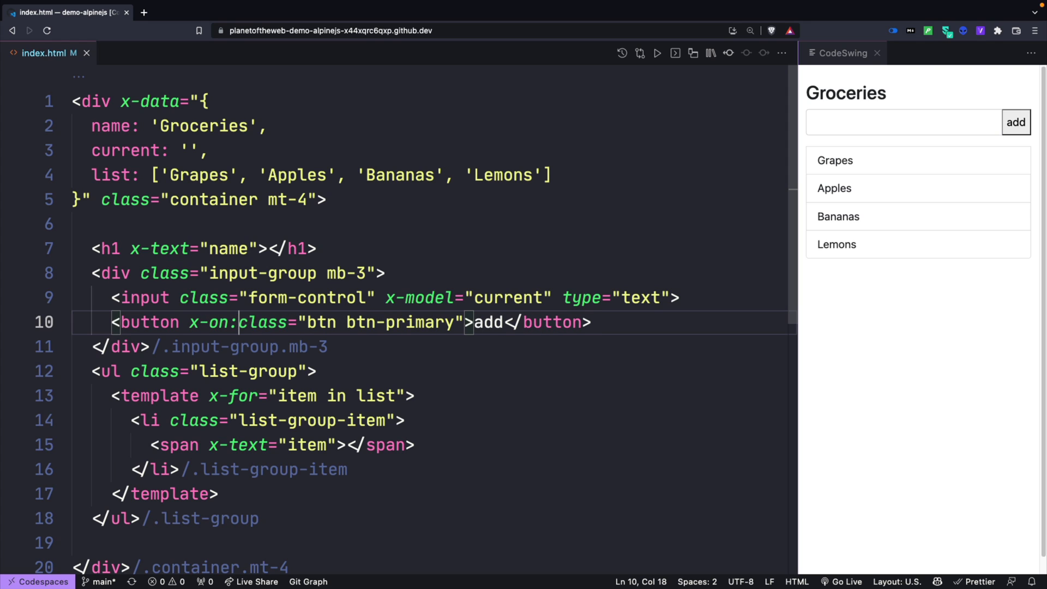
pyautogui.write('click')
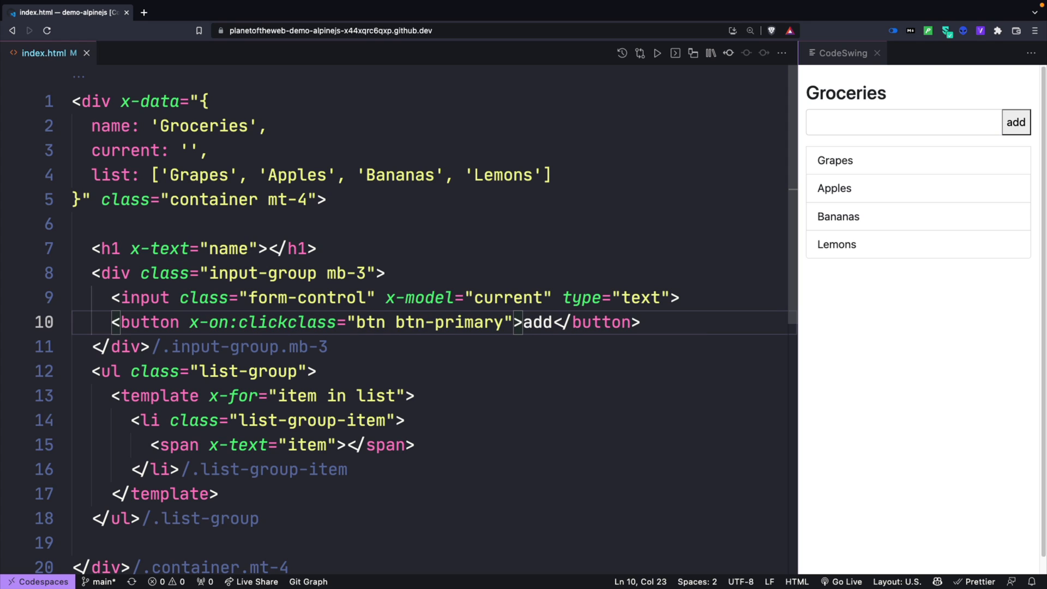
pyautogui.write('="add"')
pyautogui.click(905, 121)
pyautogui.write('S')
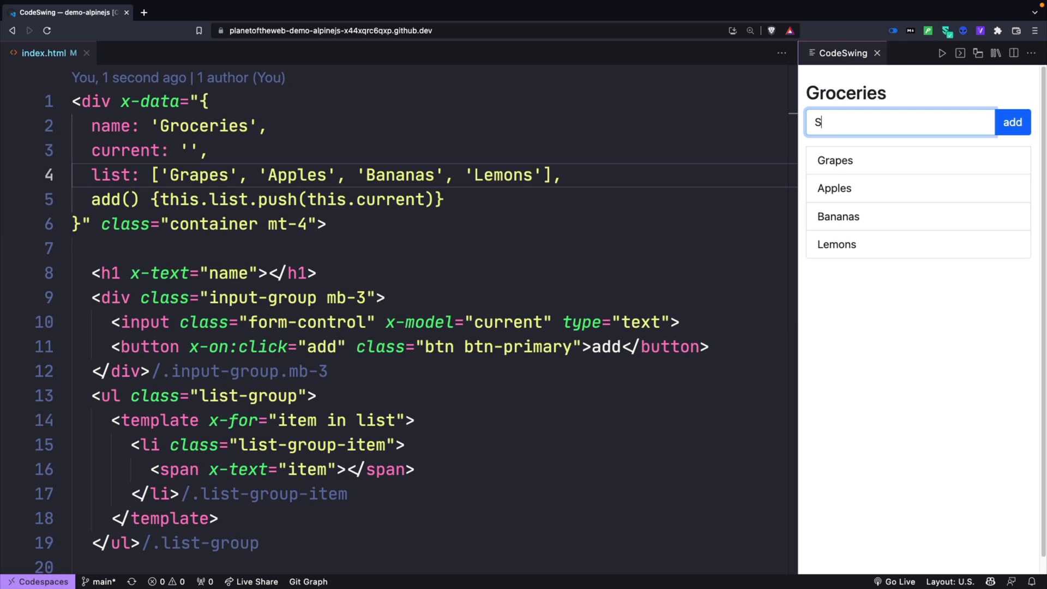
pyautogui.write('trawberries')
pyautogui.click(435, 174)
pyautogui.write('count: 0,')
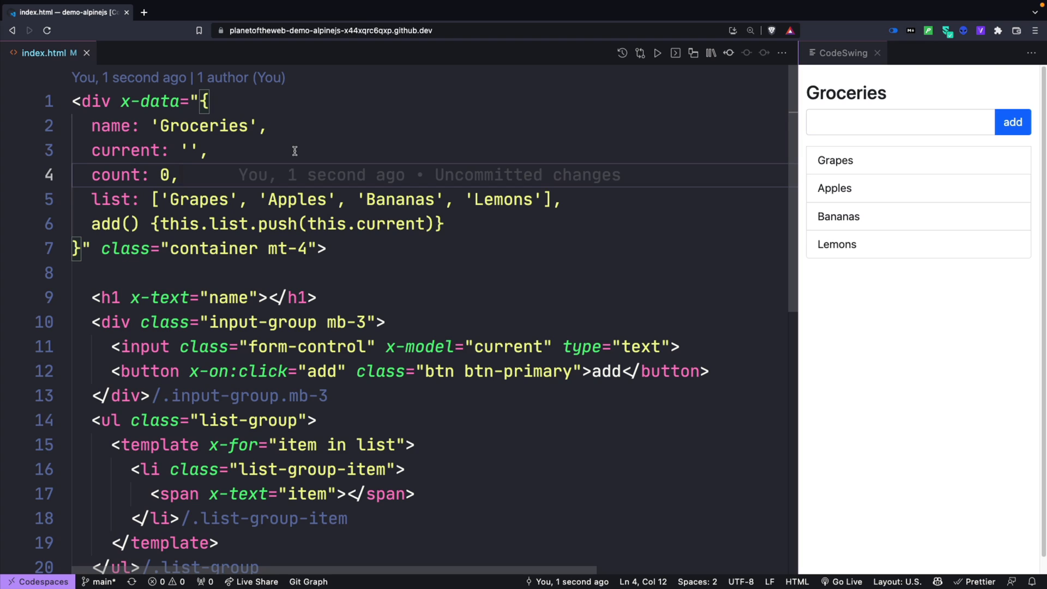
# Add a span x-text="list.length" in the button, position-absolute, with the button position-relative.
pyautogui.write('<span></span>')
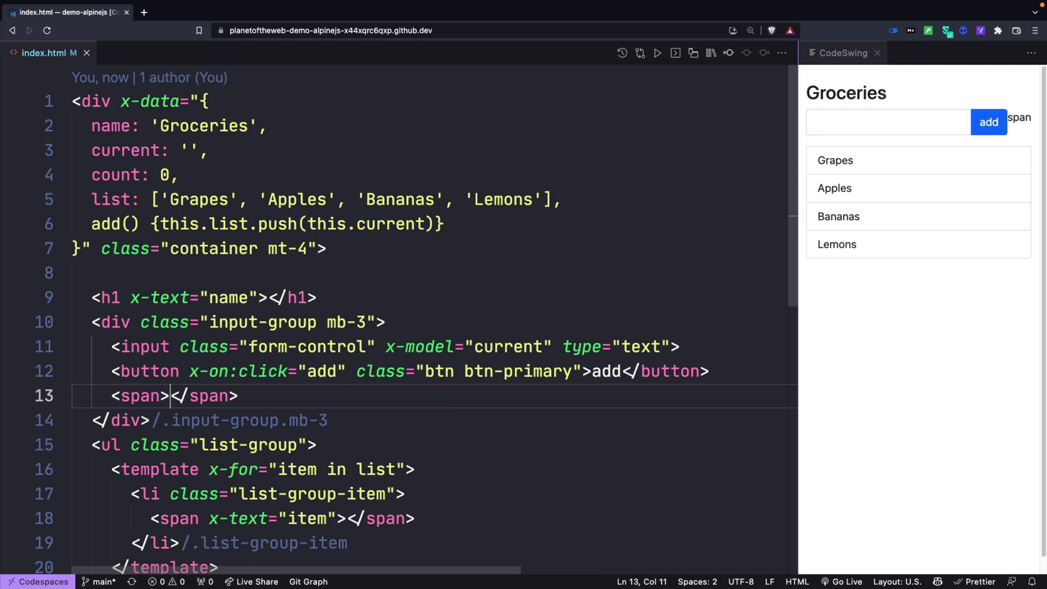
pyautogui.write('x-text="list.length" class="')
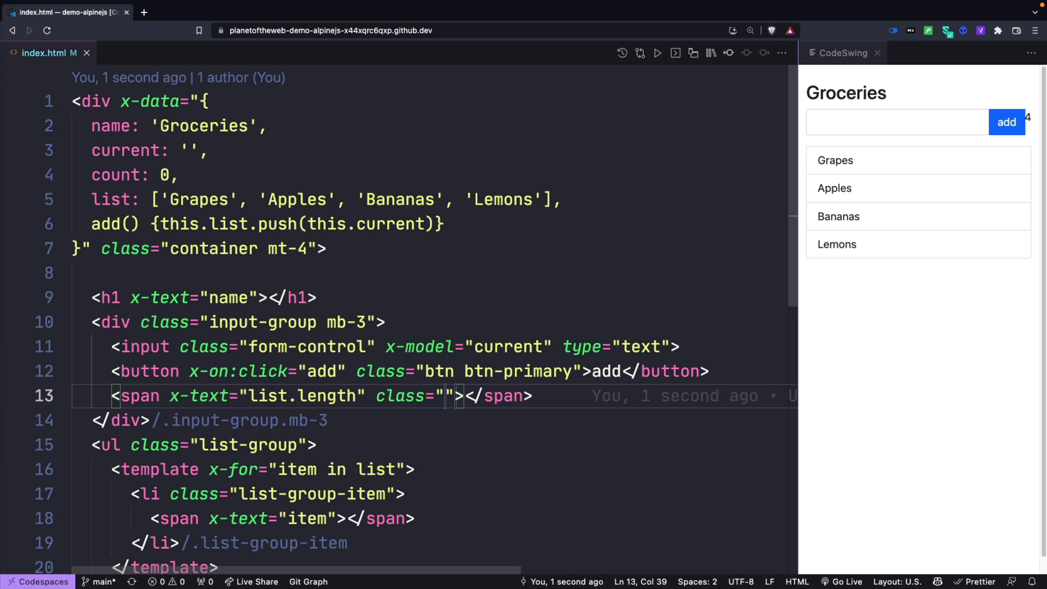
pyautogui.write('position')
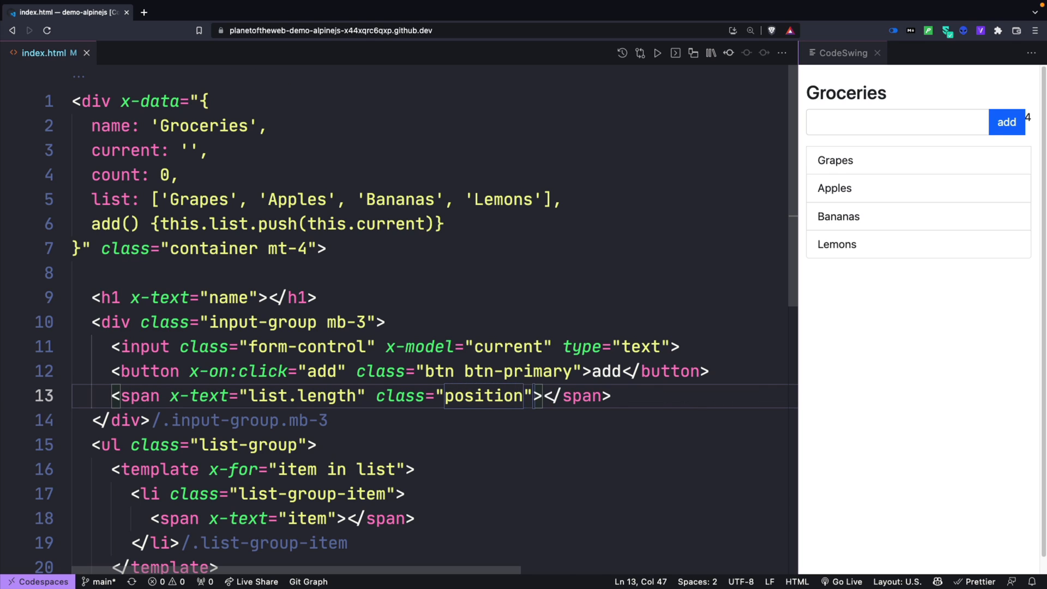
pyautogui.press('Delete')
pyautogui.write('-absolute')
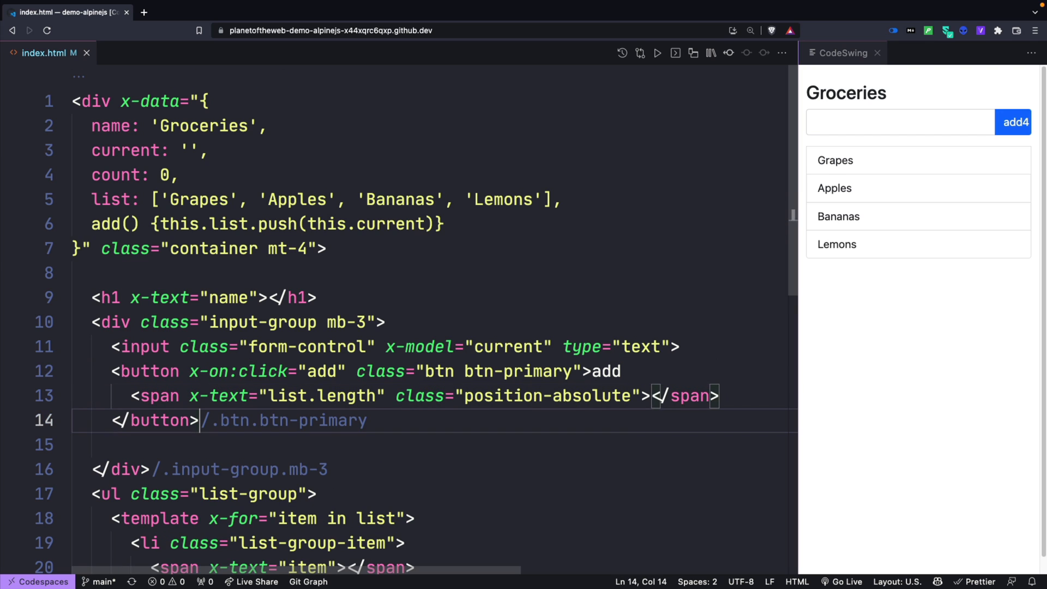
pyautogui.write('positi')
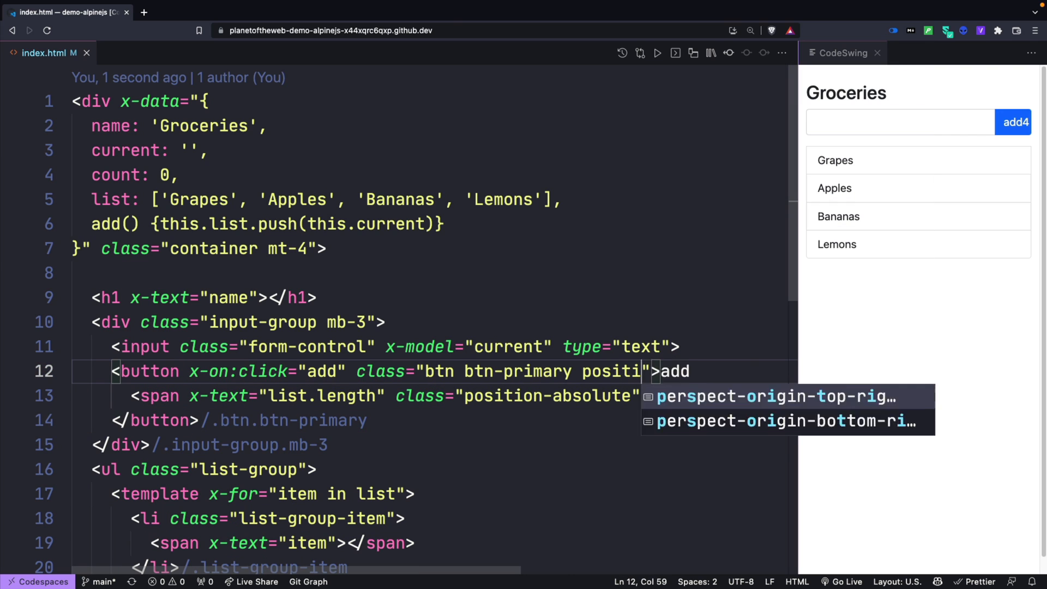
pyautogui.write('position-relative">add')
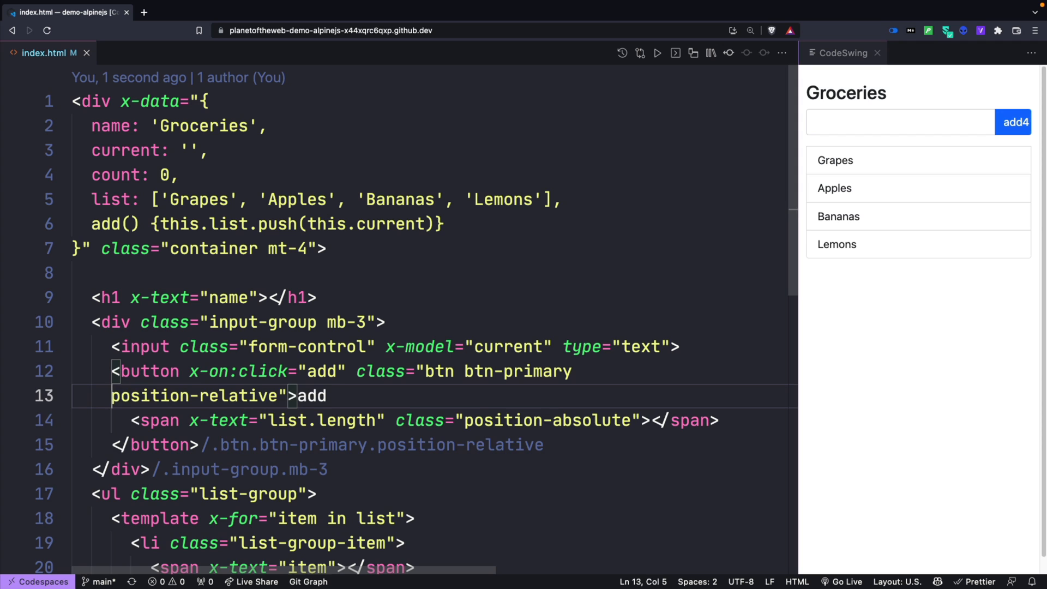
# Style the span with top-0 start-100 translate-middle badge rounded-pill bg-danger.
pyautogui.write('top-0 start-100 translate-middle"></span>')
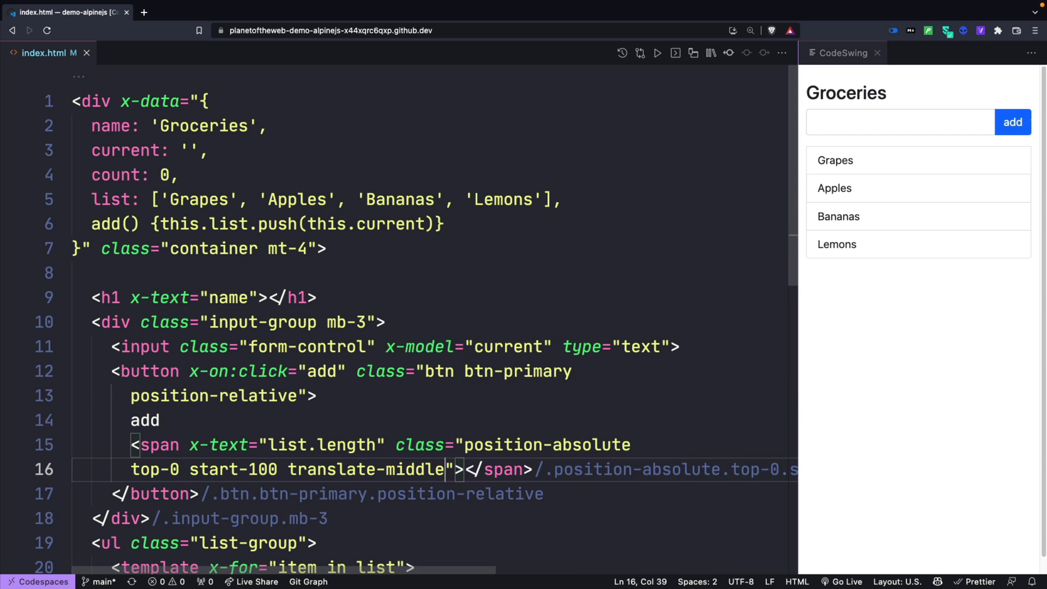
pyautogui.write('badge rounded-pill bg-danger"></span>')
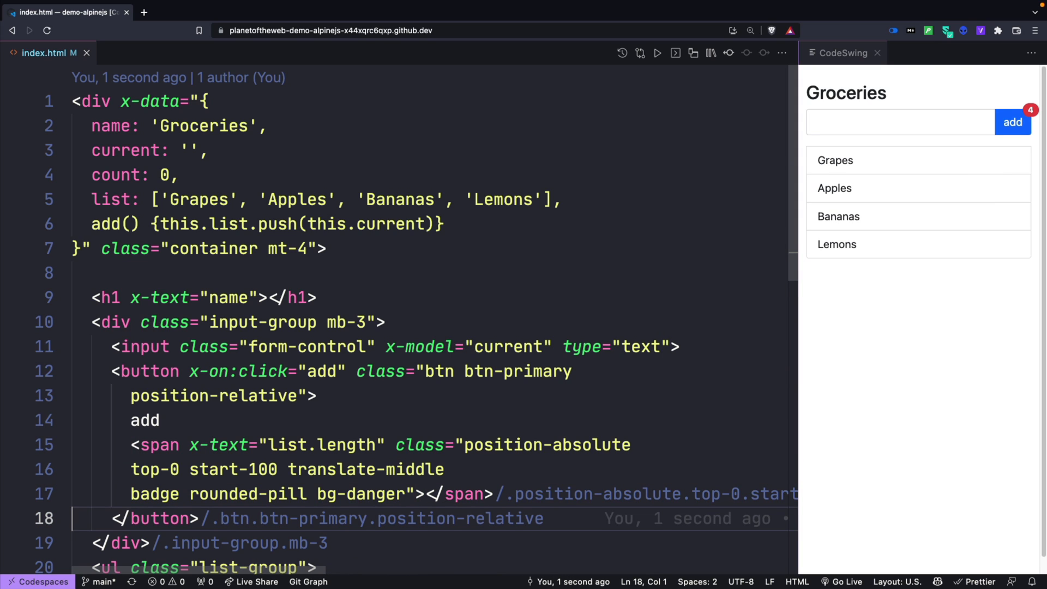
pyautogui.scroll(-3)
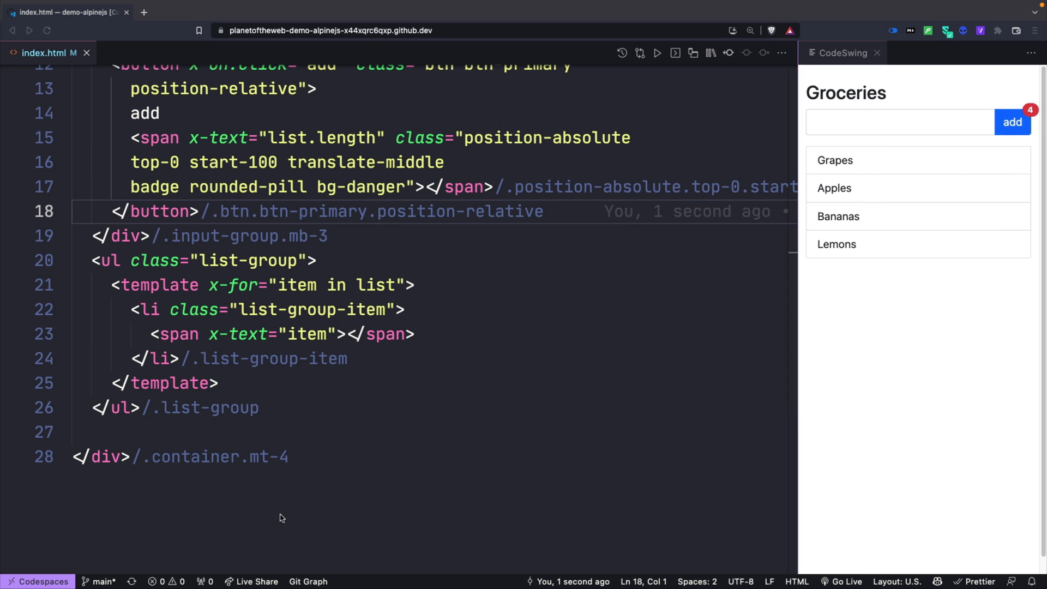
pyautogui.write('<button @click></button>')
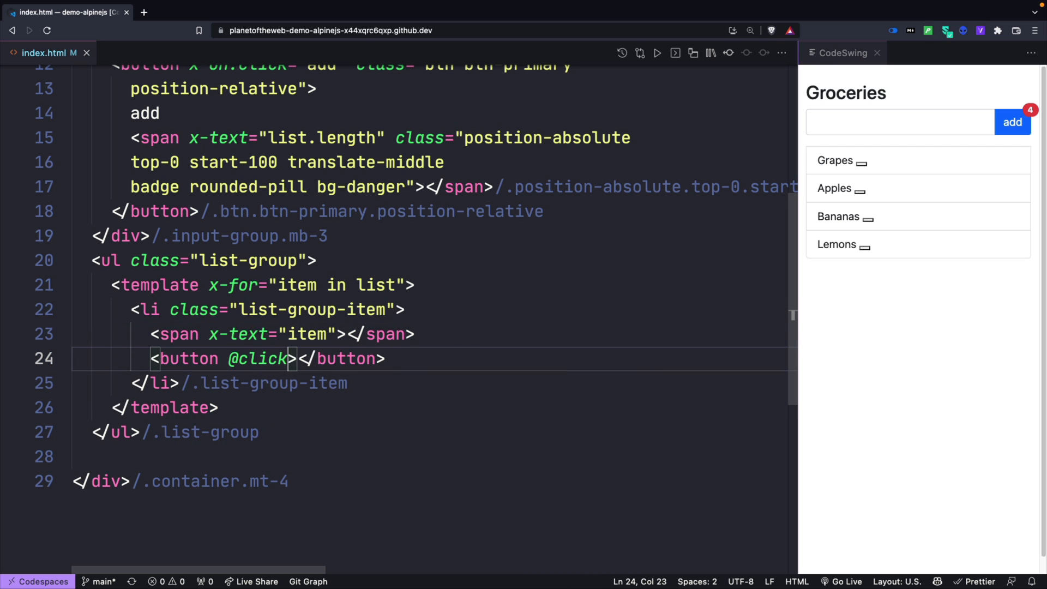
pyautogui.write('="remove(item')
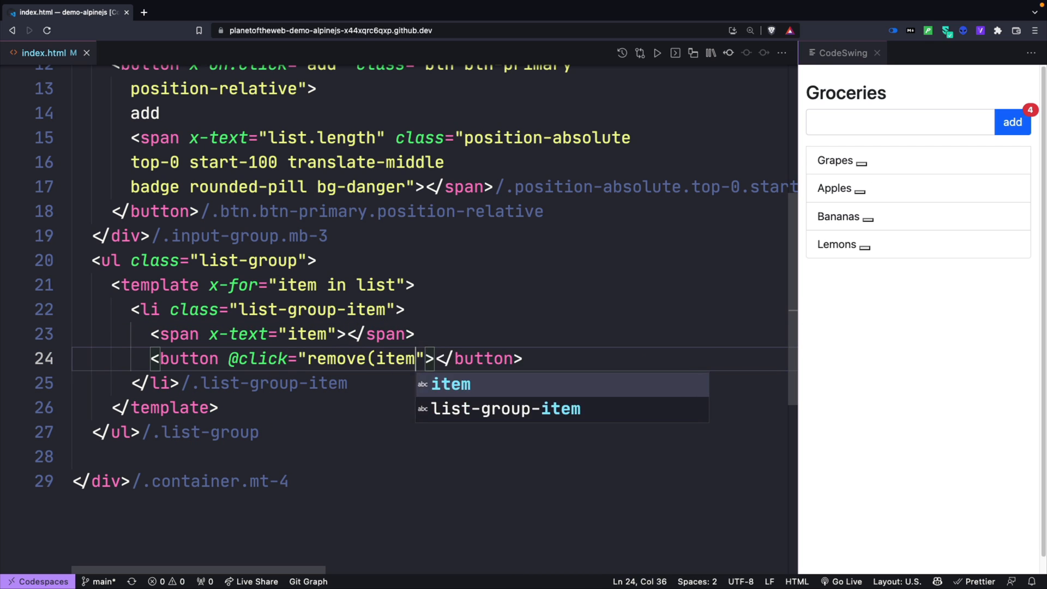
pyautogui.write('type="button"')
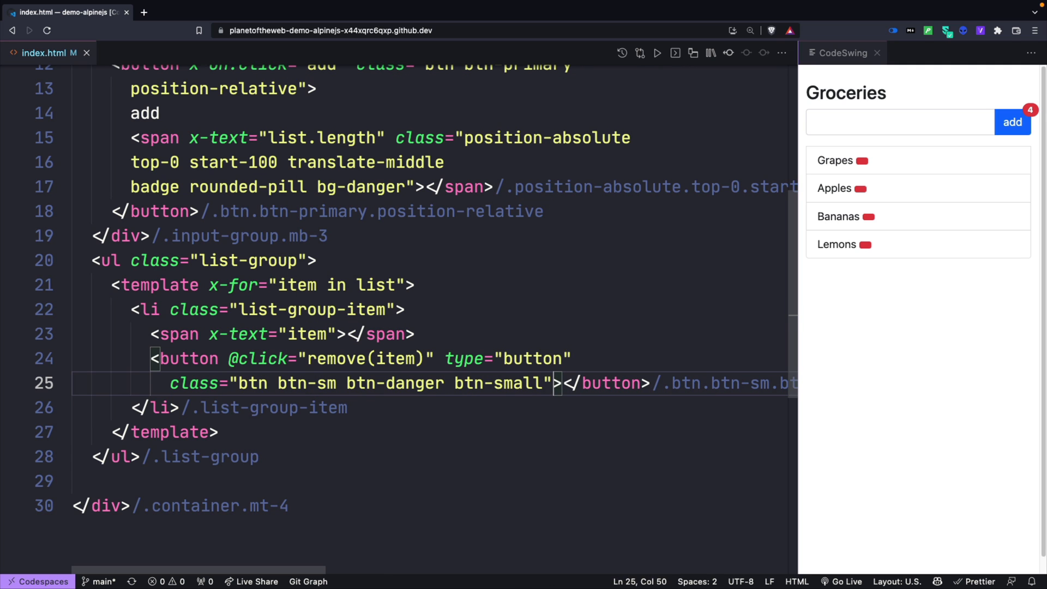
pyautogui.write('&times;')
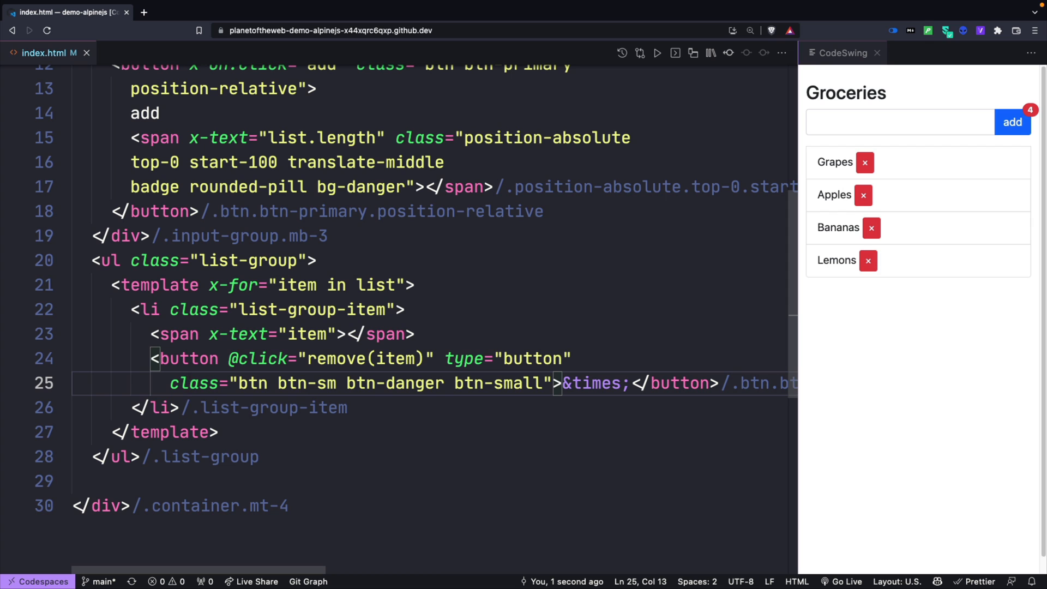
# Give each li d-flex justify-content-between align-items-center and select remove to define the method.
pyautogui.write('d-')
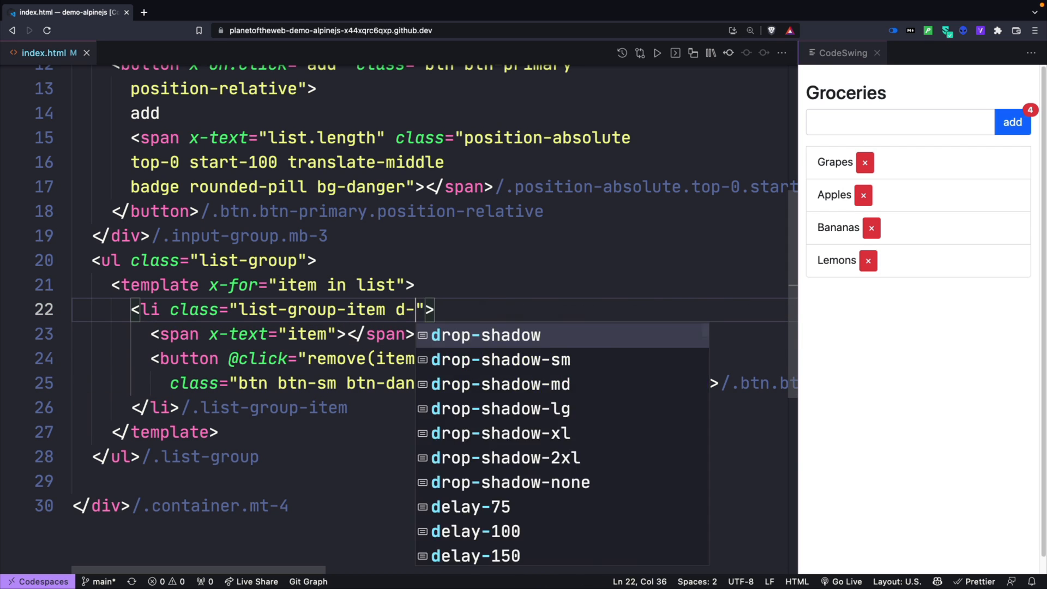
pyautogui.write('flex justify-content-between')
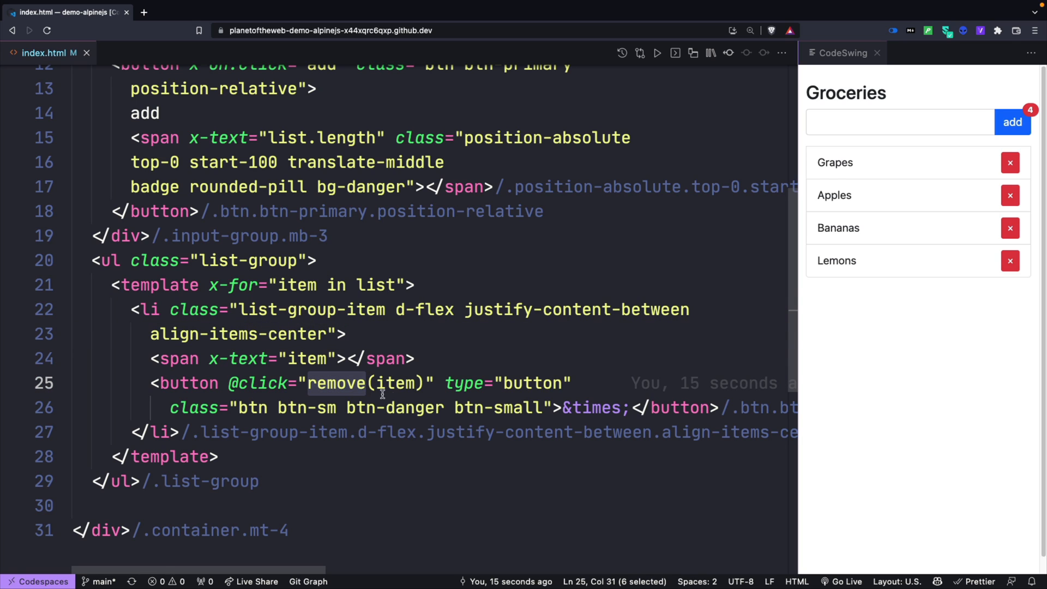
pyautogui.doubleClick(395, 383)
pyautogui.write('remove(item) {this.list.splice(this.list.indexOf(item), 1')
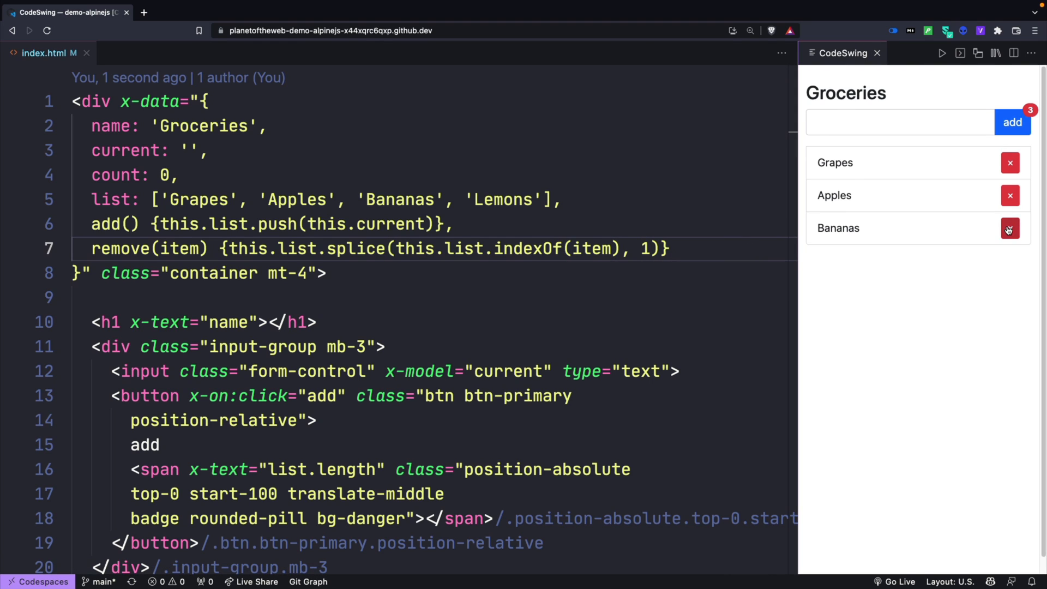
# Enter 'Strawberries' in the grocery input, ready to add to the list.
pyautogui.write('Stra')
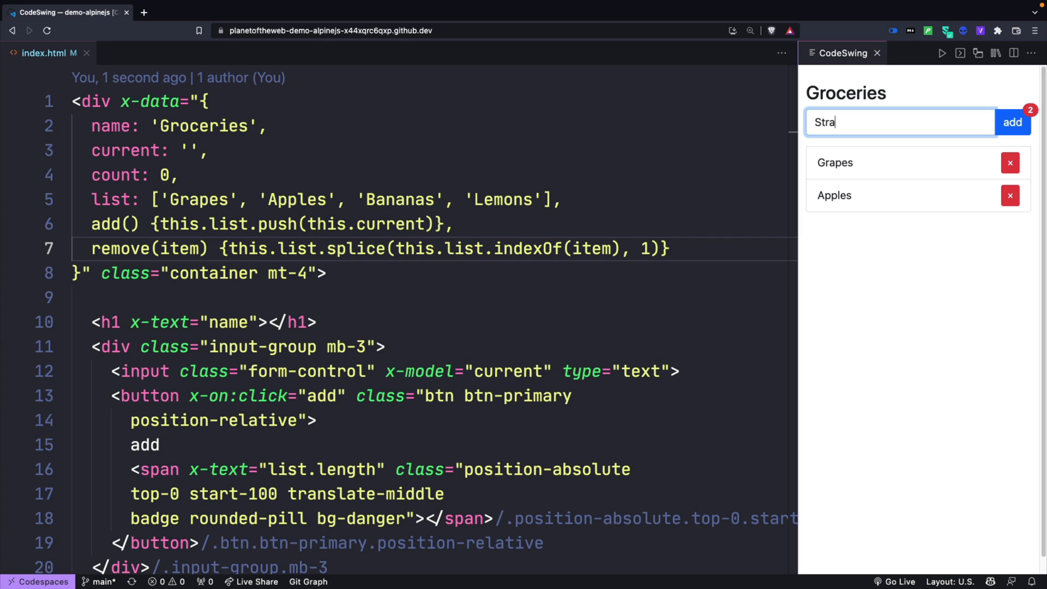
pyautogui.write('wberries')
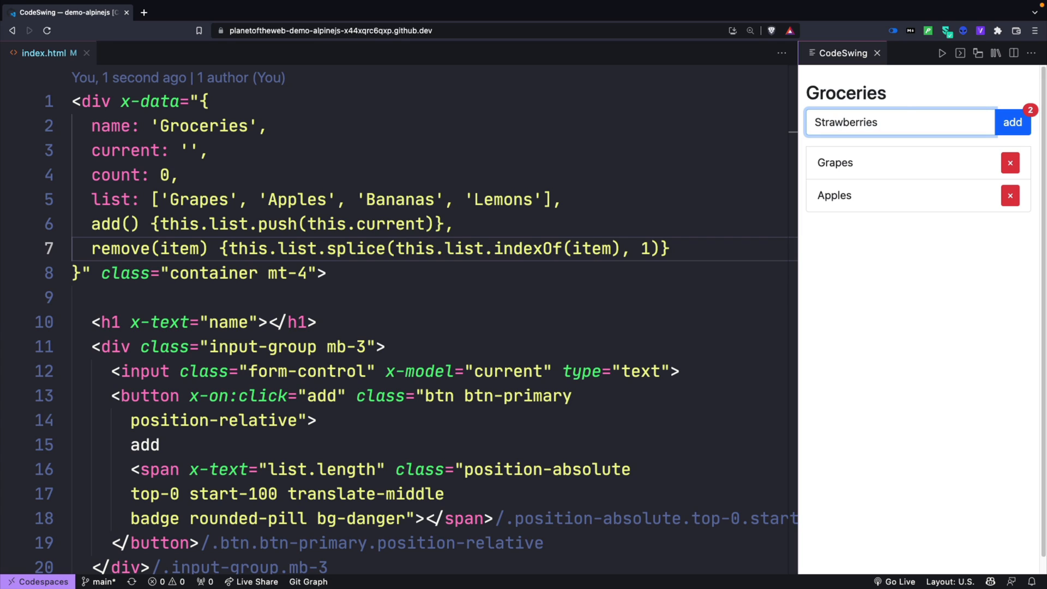